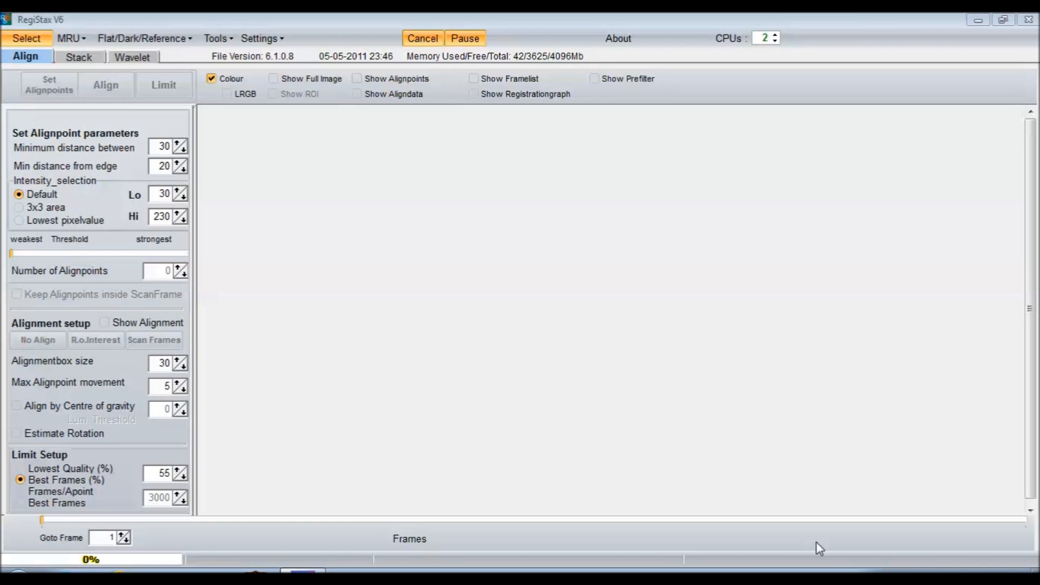
pyautogui.moveTo(721, 479)
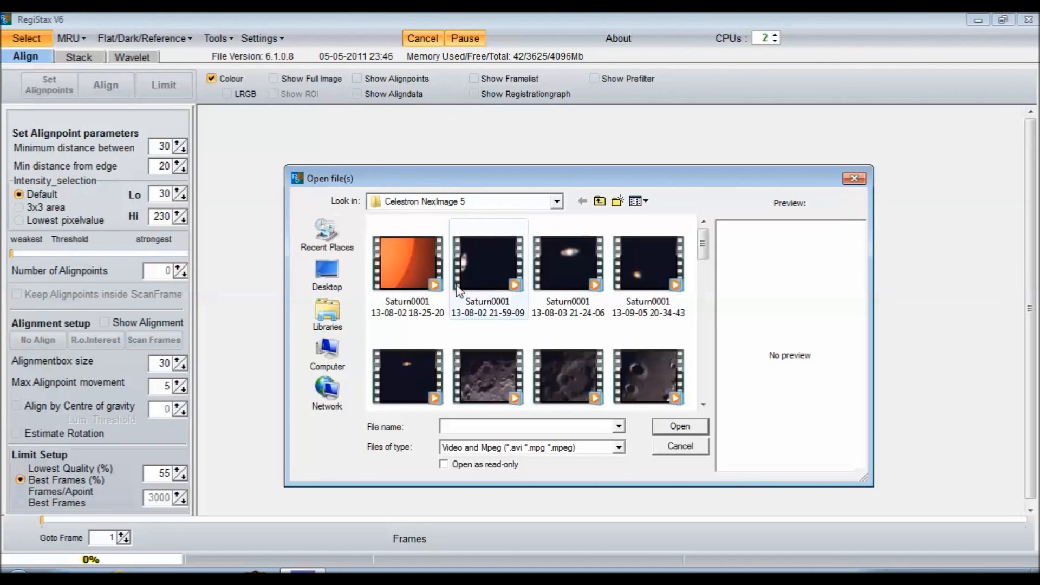
# Browse up to the Videos folder and select the saturn 2.2 video
pyautogui.scroll(-3)
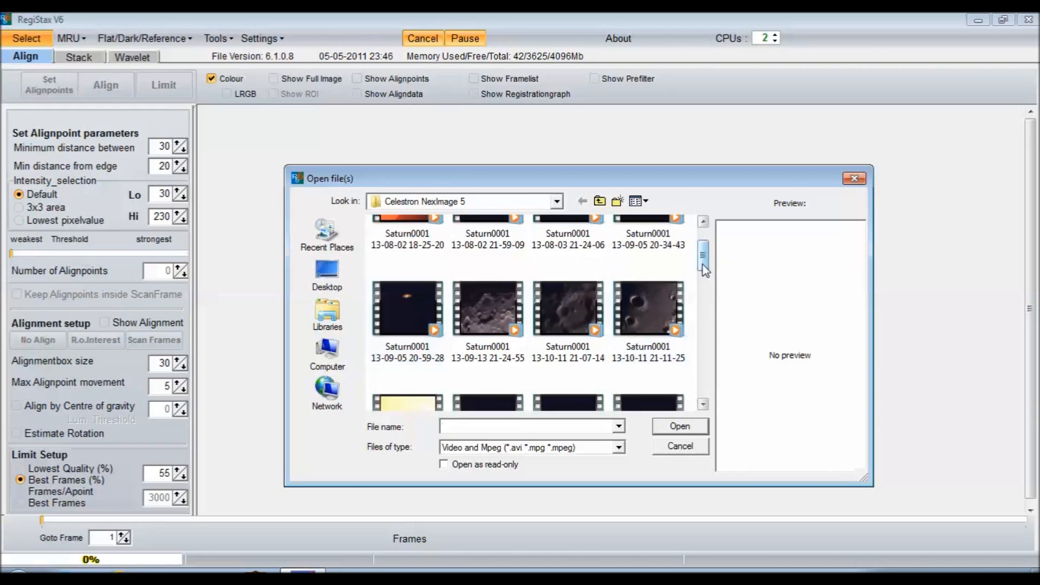
pyautogui.click(326, 313)
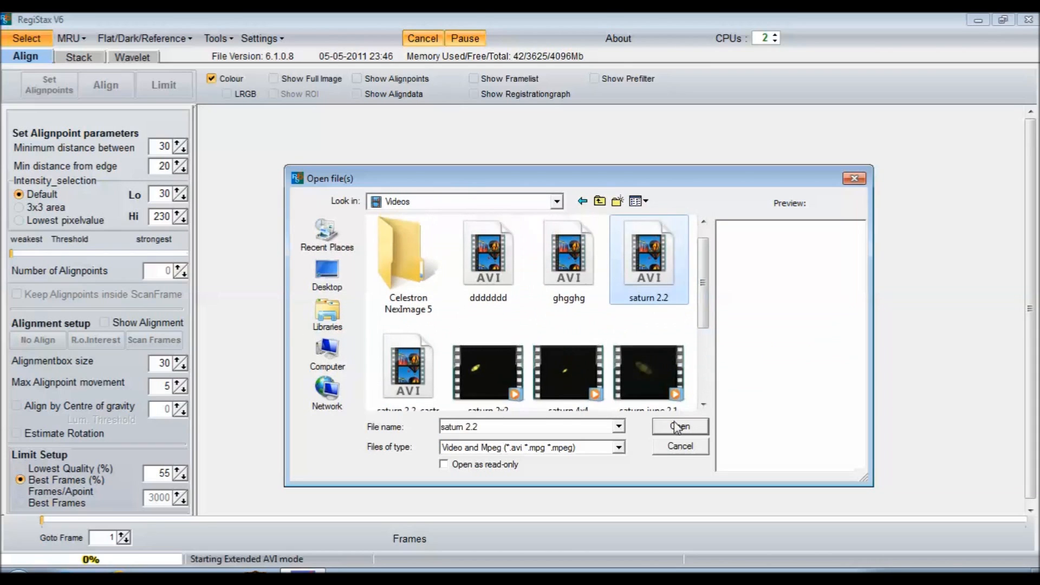
# Open the saturn 2.2 AVI and let its frames load
pyautogui.click(679, 425)
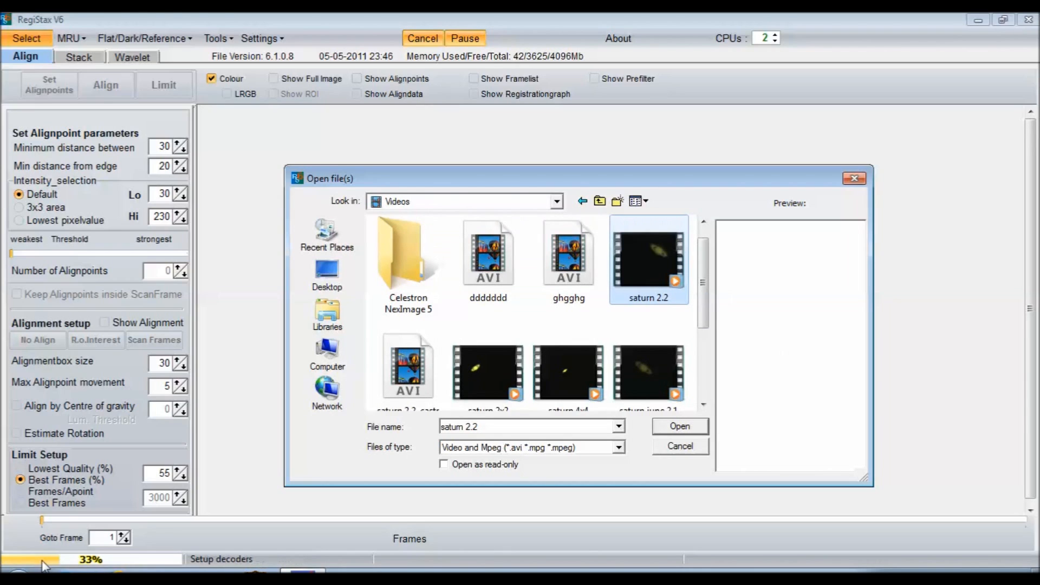
pyautogui.click(679, 425)
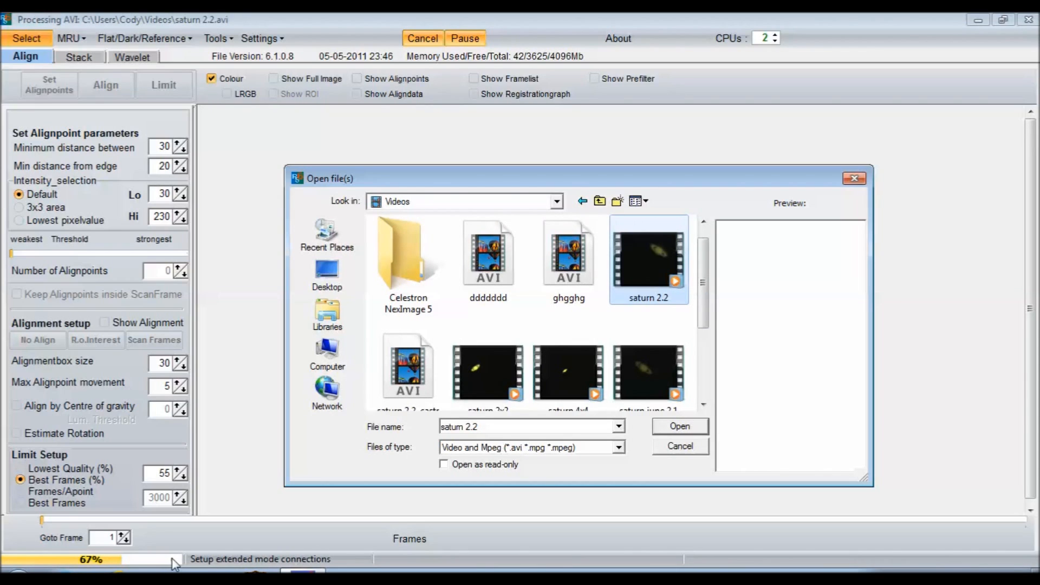
pyautogui.moveTo(589, 558)
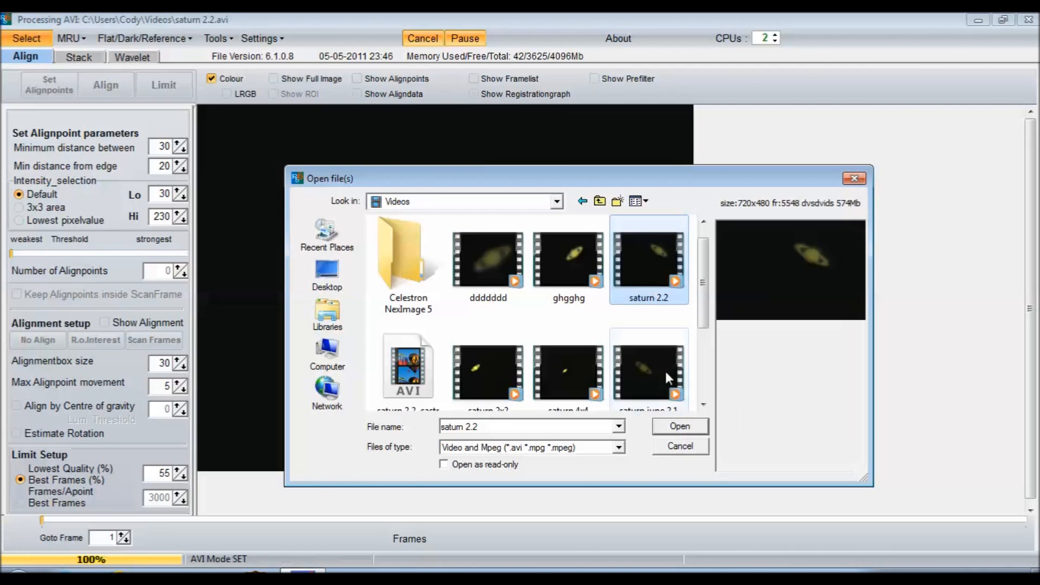
pyautogui.click(678, 426)
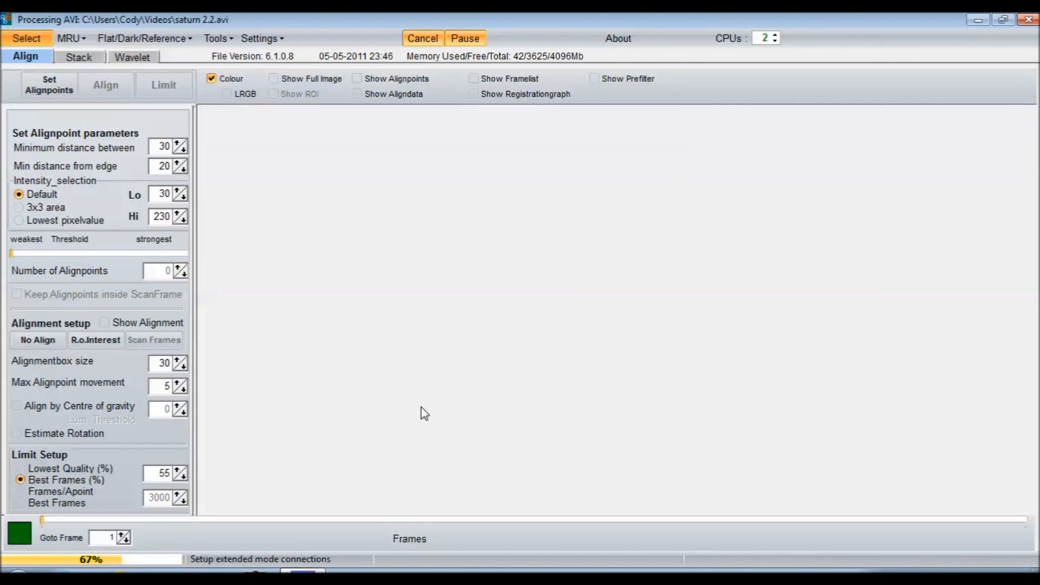
pyautogui.moveTo(417, 417)
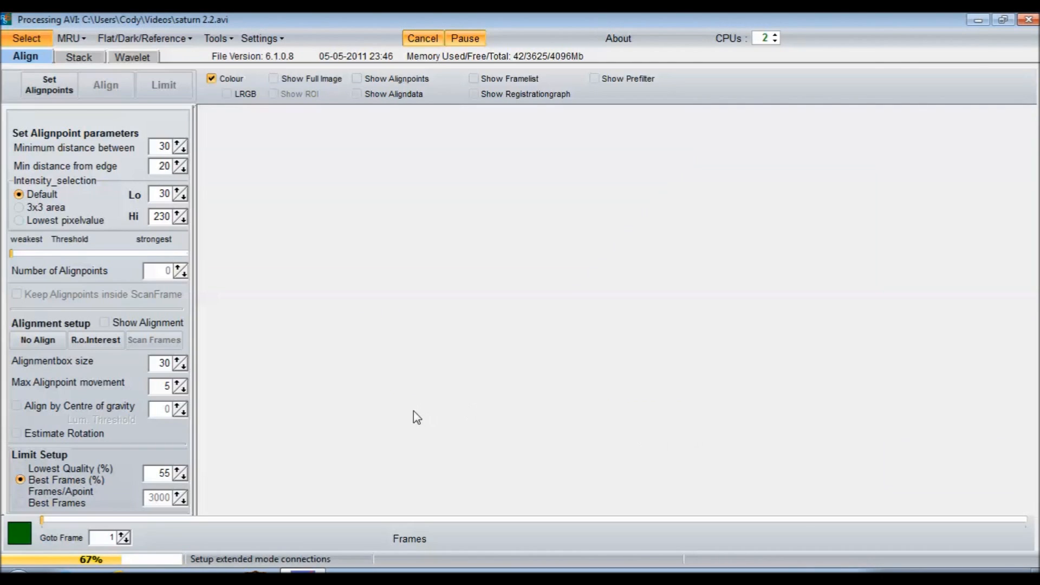
pyautogui.moveTo(410, 417)
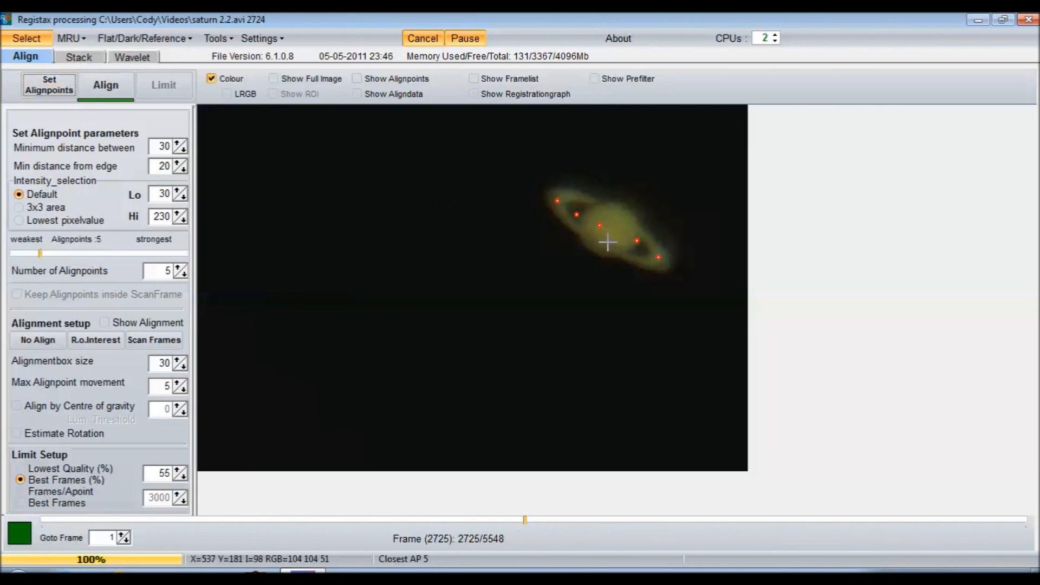
# Place a sixth alignment point on Saturn's disc
pyautogui.click(603, 215)
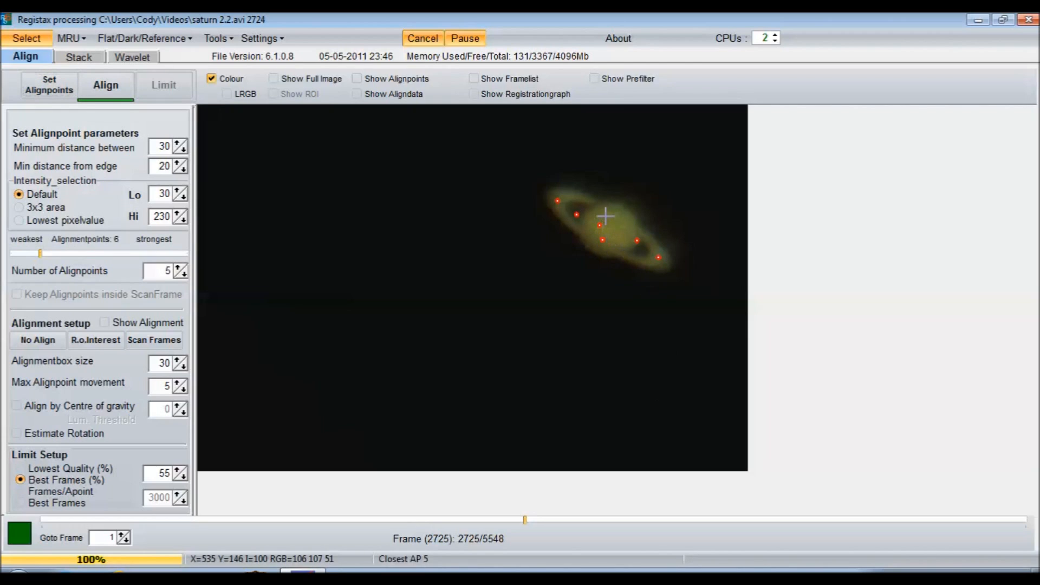
pyautogui.moveTo(565, 206)
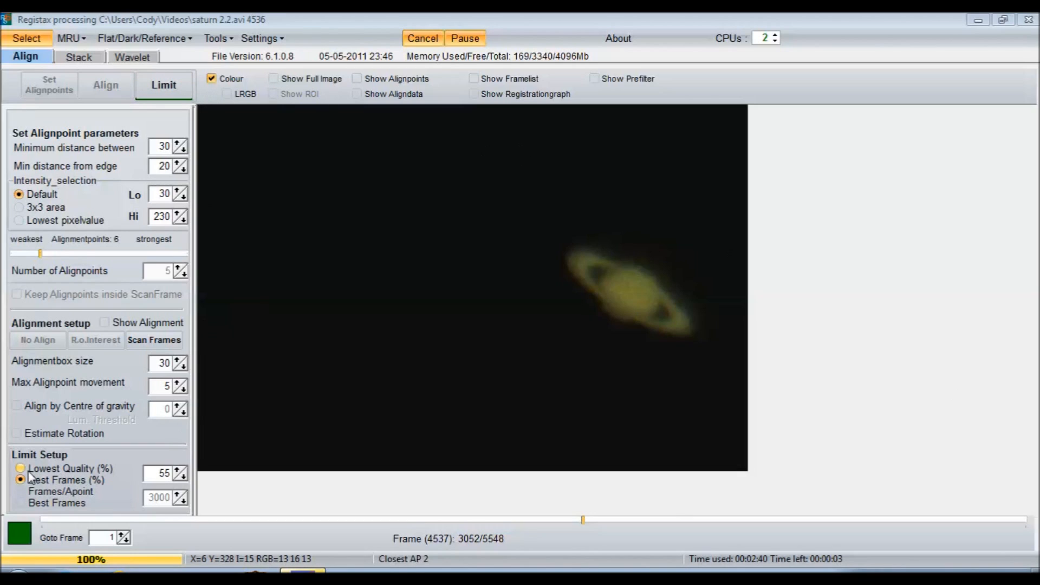
# Keep Best Frames at 55% and limit processing to the best 3052 frames
pyautogui.click(20, 480)
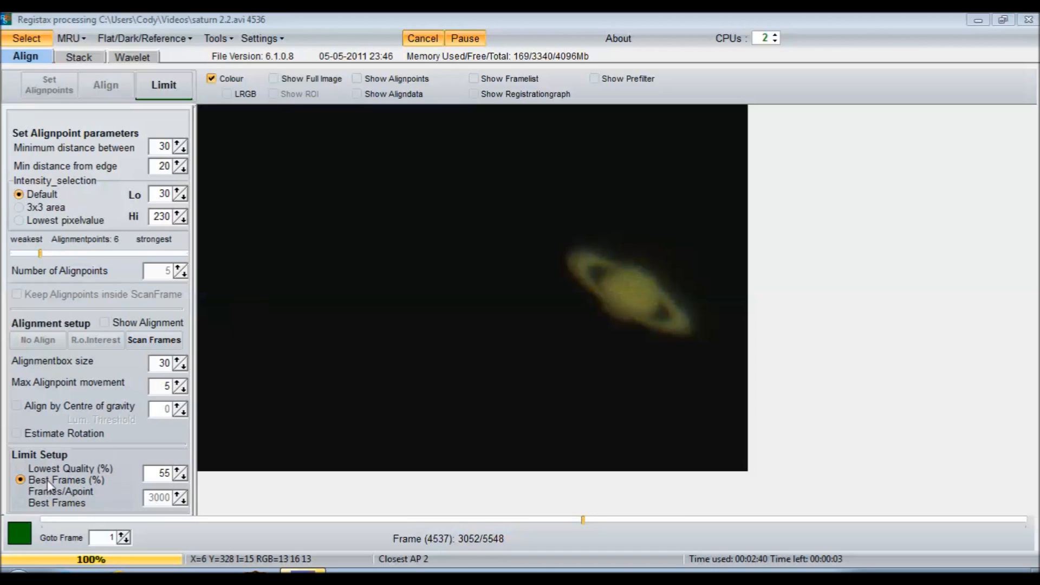
pyautogui.click(20, 503)
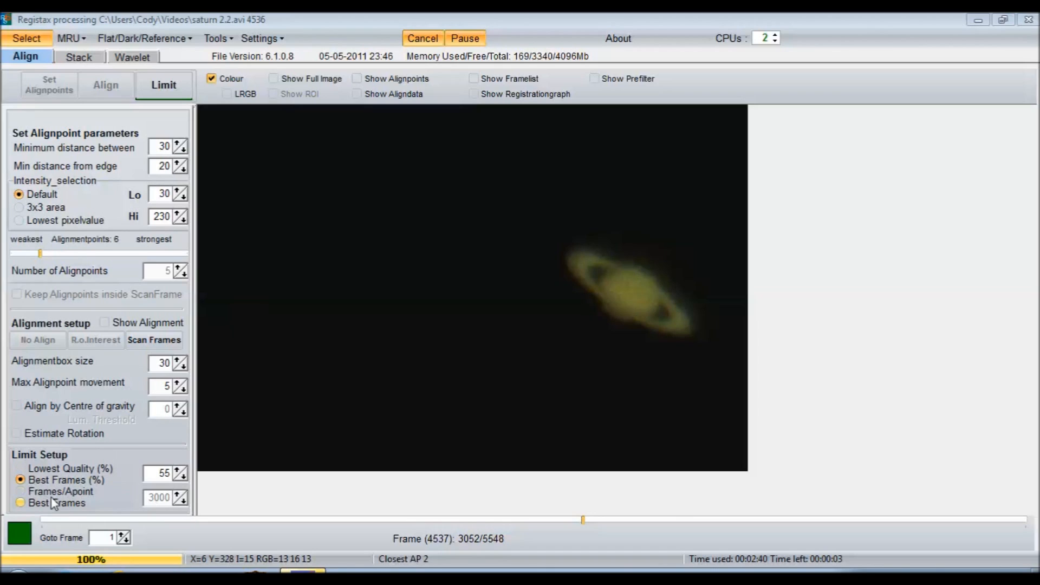
pyautogui.moveTo(41, 509)
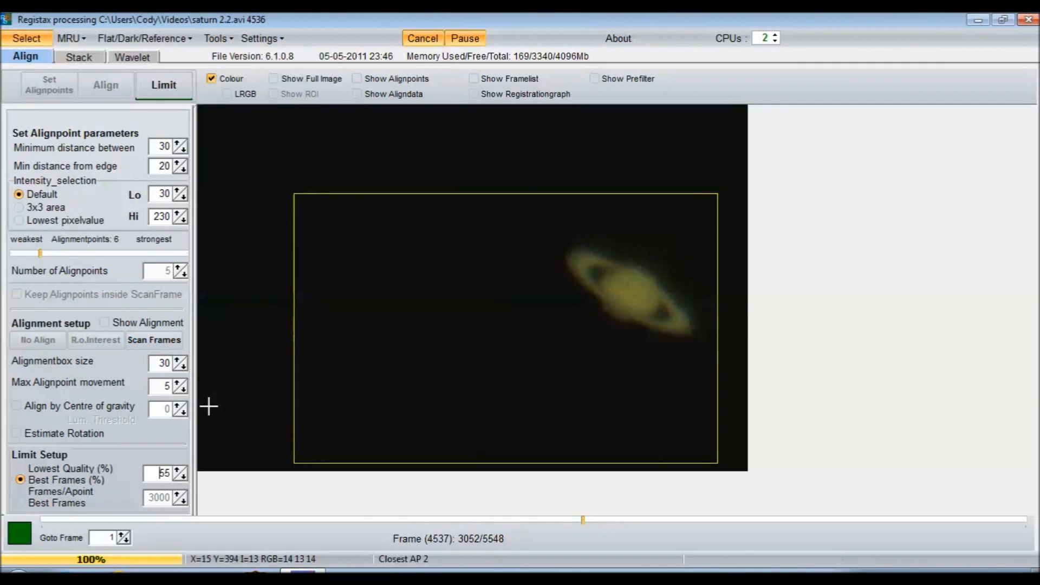
pyautogui.moveTo(276, 416)
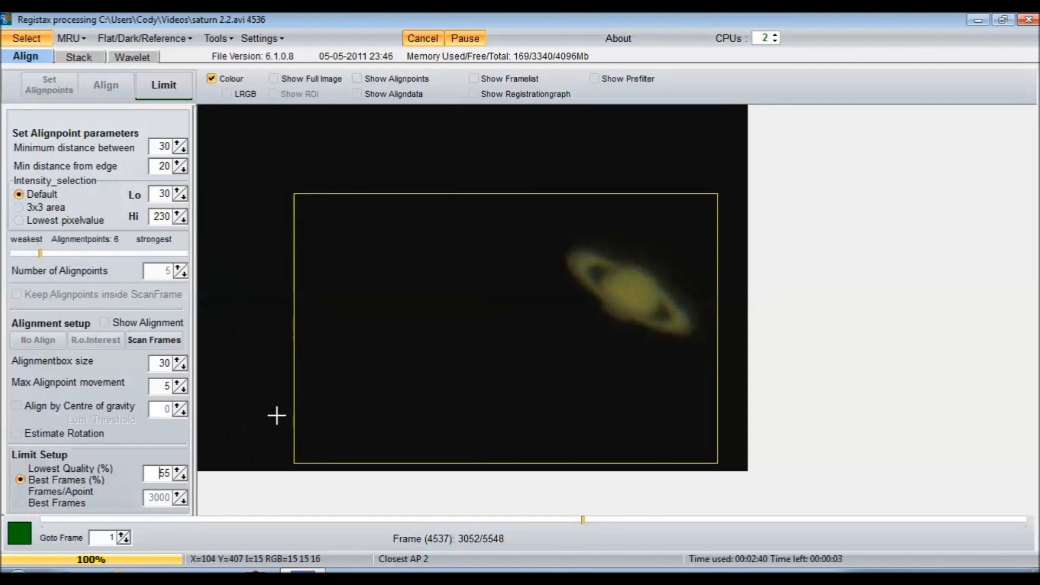
pyautogui.moveTo(233, 411)
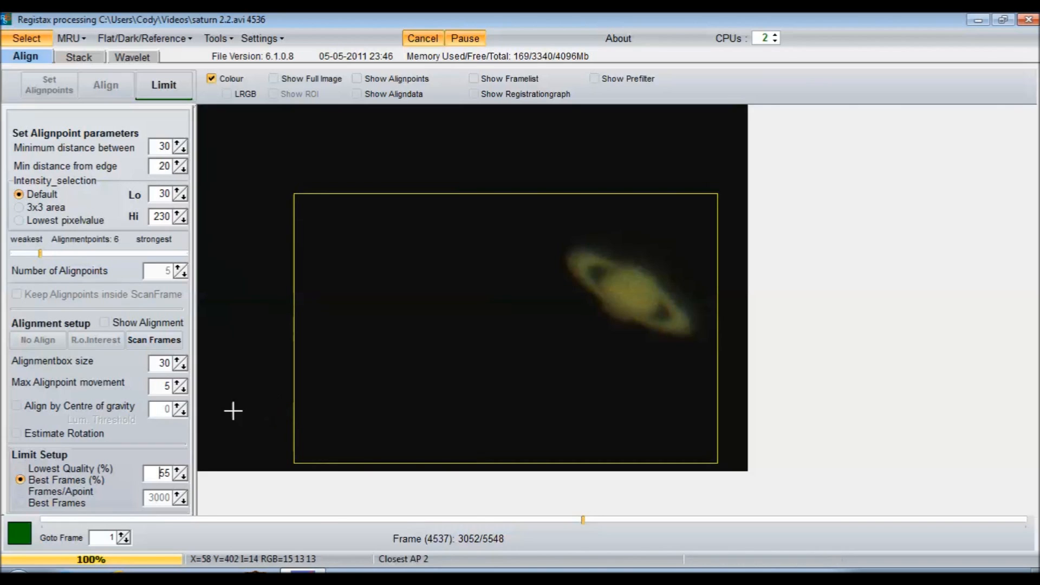
pyautogui.moveTo(163, 85)
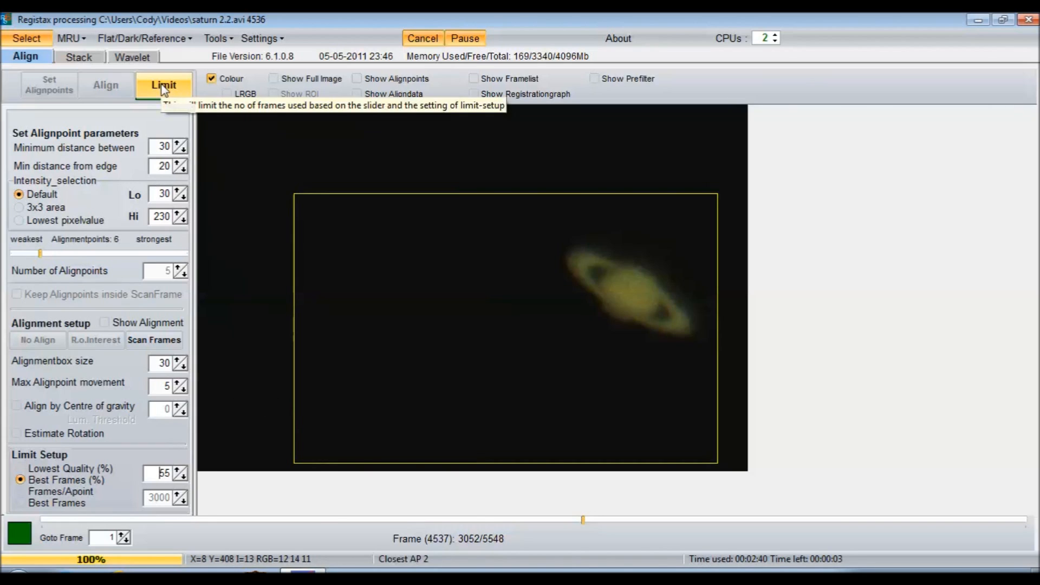
pyautogui.moveTo(117, 200)
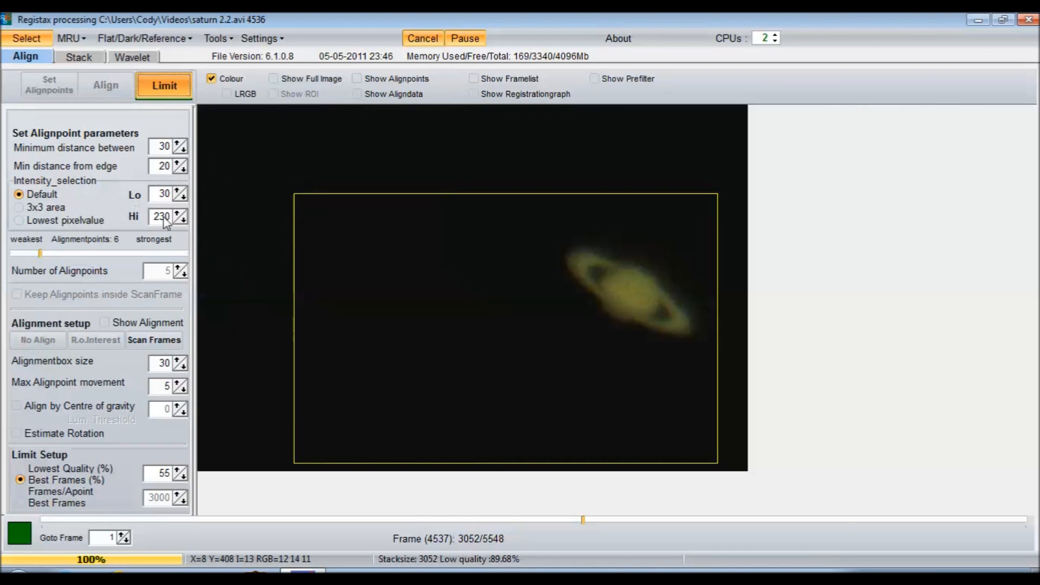
pyautogui.click(78, 56)
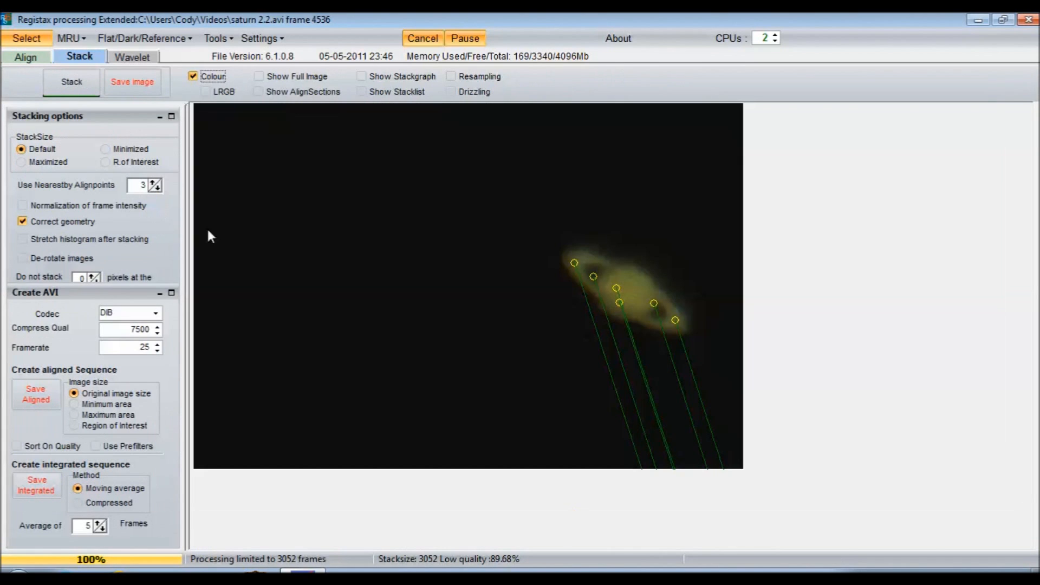
pyautogui.moveTo(519, 355)
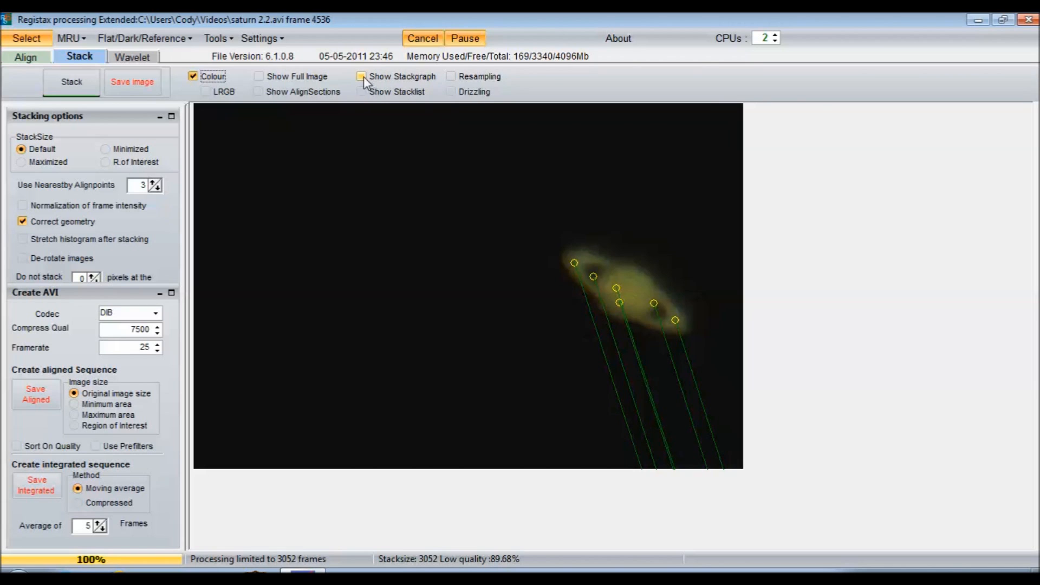
# Tick Show Stackgraph to display frame quality and difference graphs
pyautogui.click(361, 76)
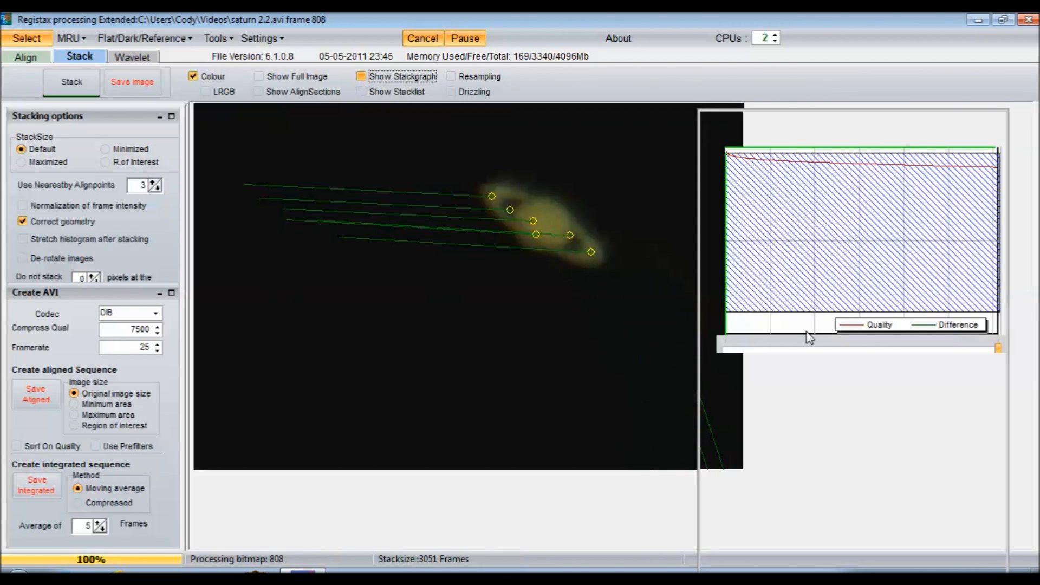
# Open the Stackgraphs panel with separate quality and difference cutoff graphs
pyautogui.click(361, 76)
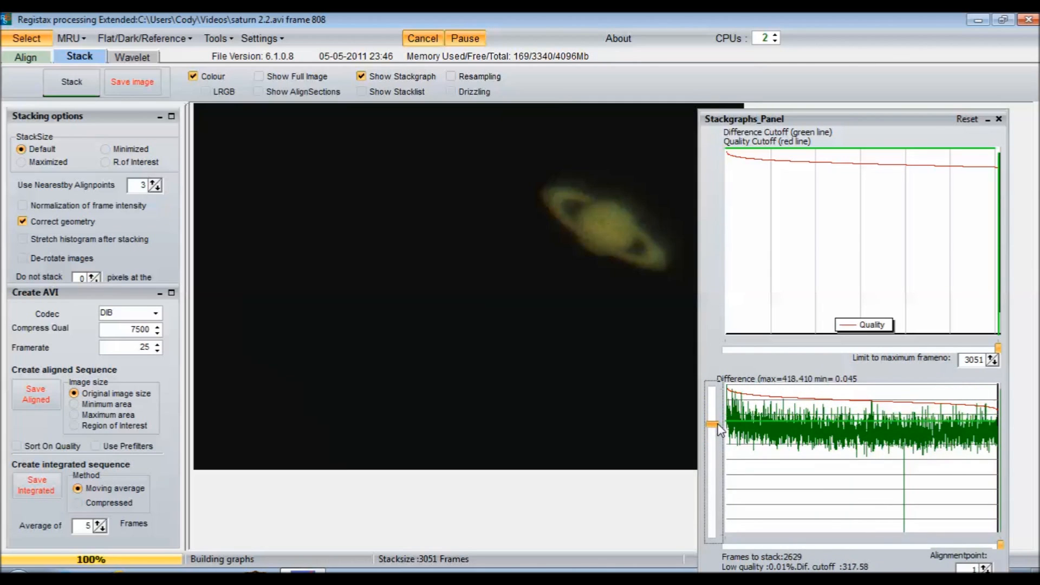
pyautogui.moveTo(770, 429)
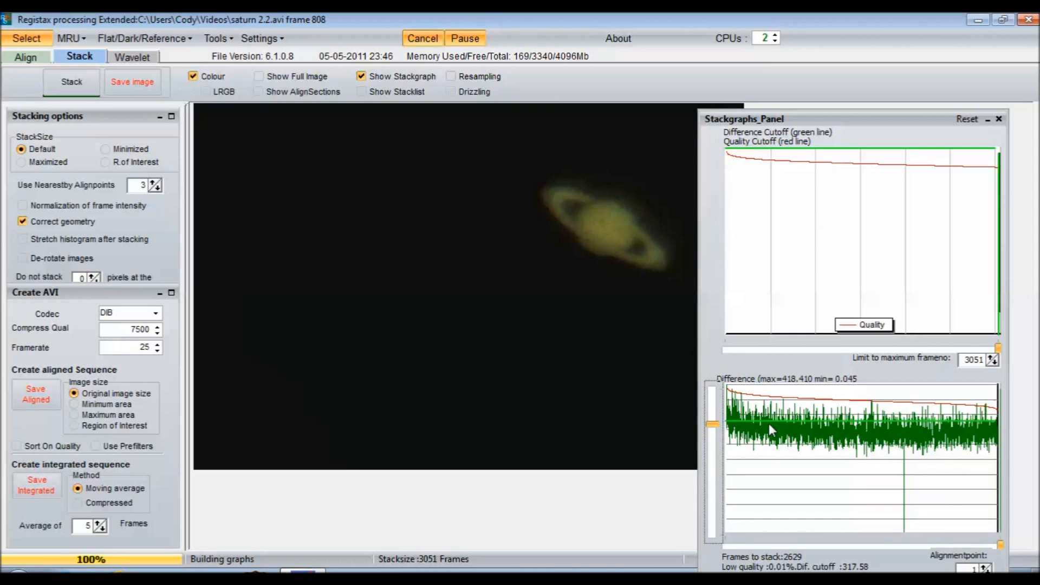
pyautogui.moveTo(995, 432)
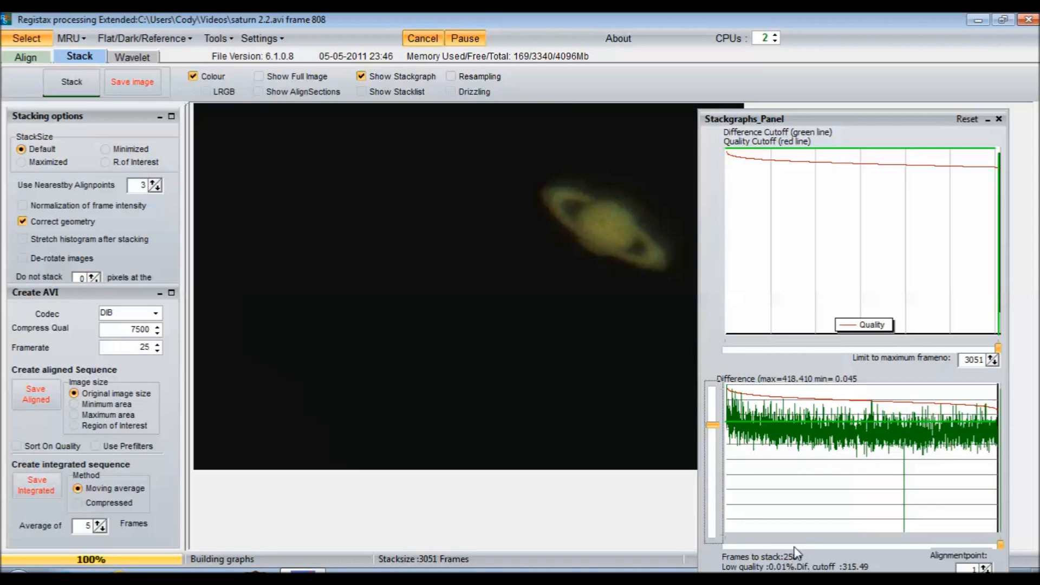
pyautogui.moveTo(72, 82)
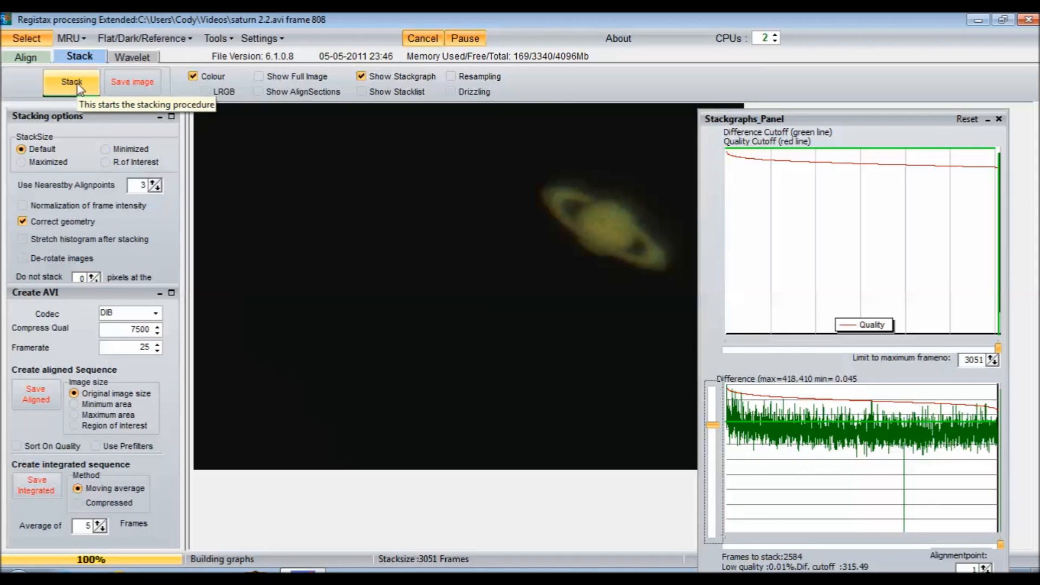
# Stack the aligned frames to 100%, producing a 720x480 Saturn image
pyautogui.click(71, 82)
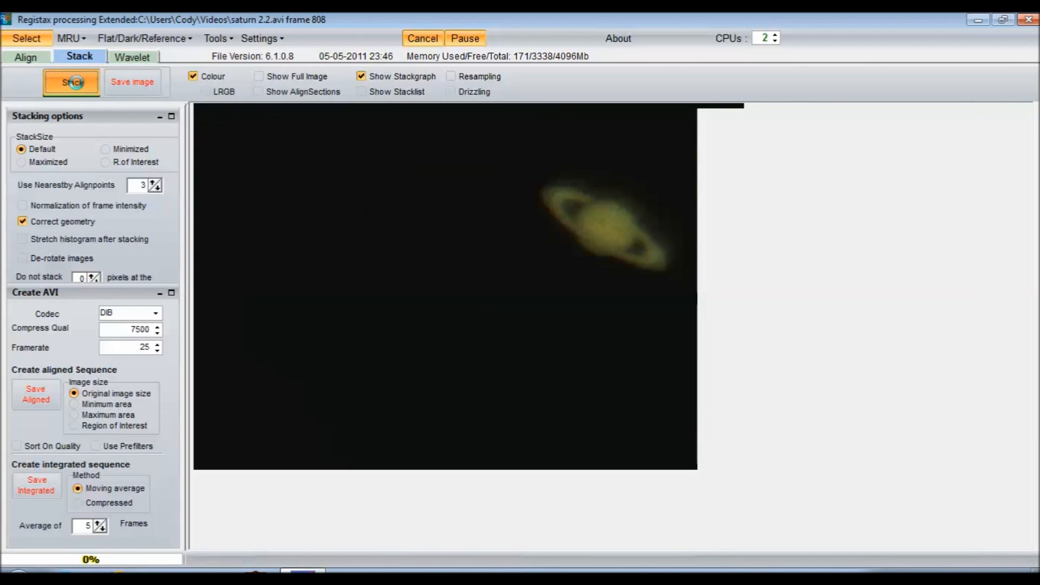
pyautogui.click(71, 82)
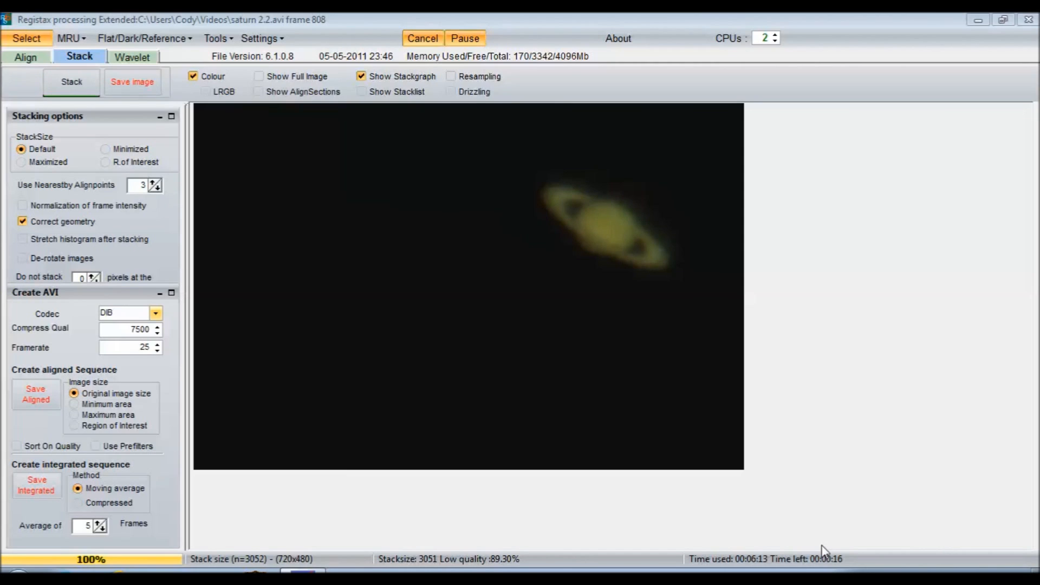
pyautogui.moveTo(650, 229)
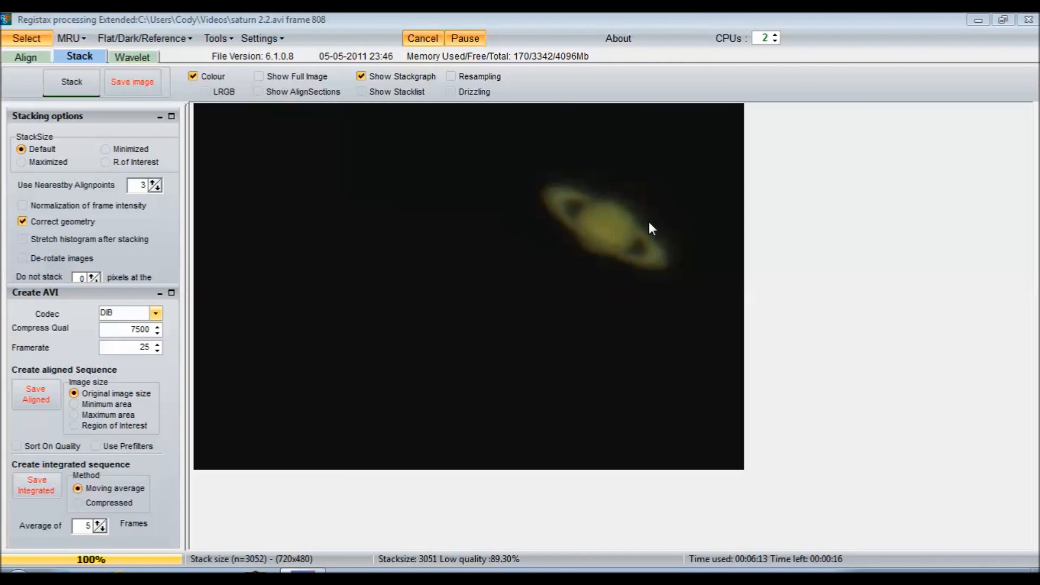
pyautogui.moveTo(648, 265)
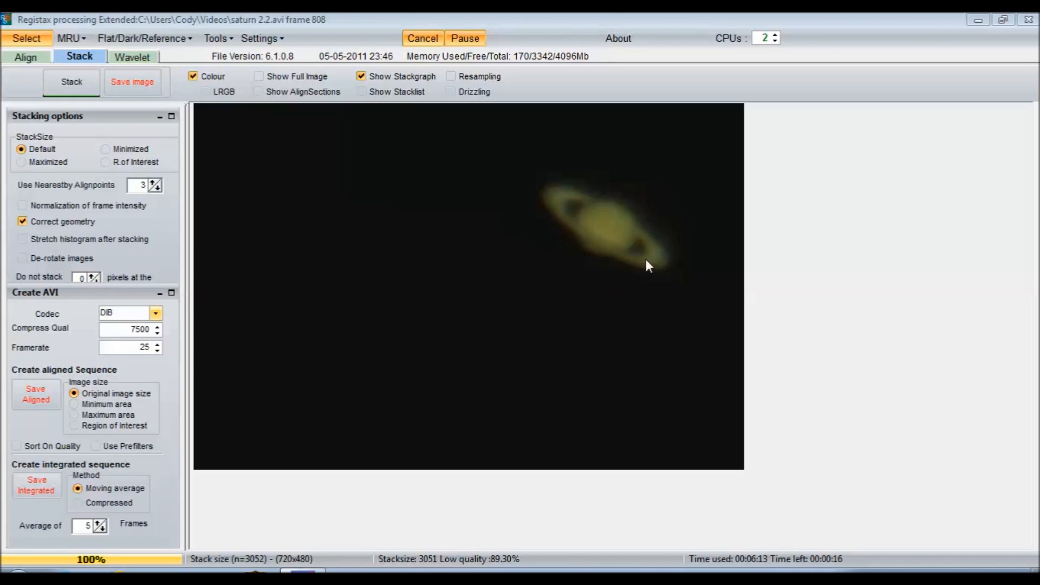
pyautogui.moveTo(561, 185)
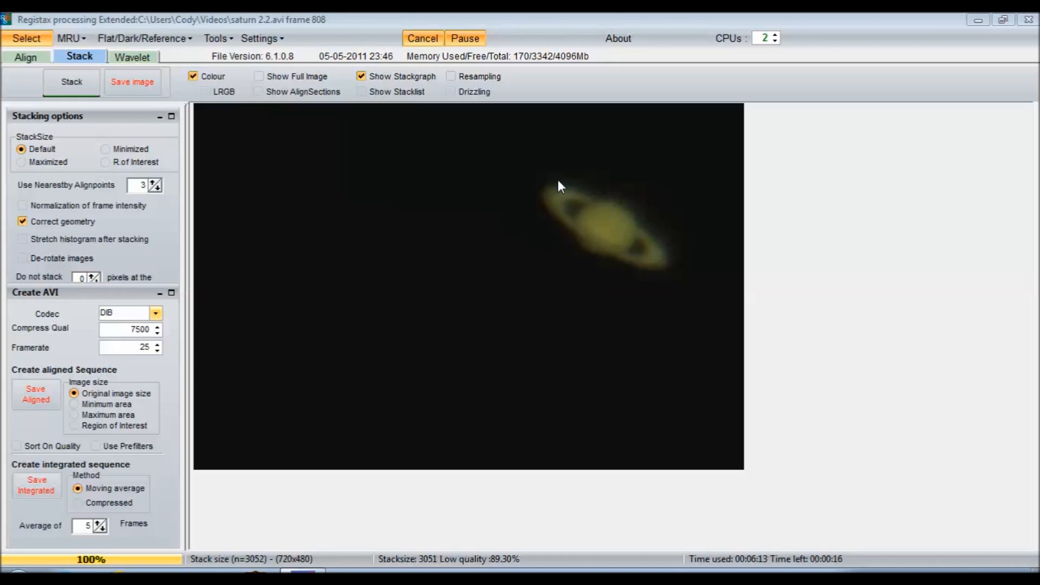
pyautogui.moveTo(632, 221)
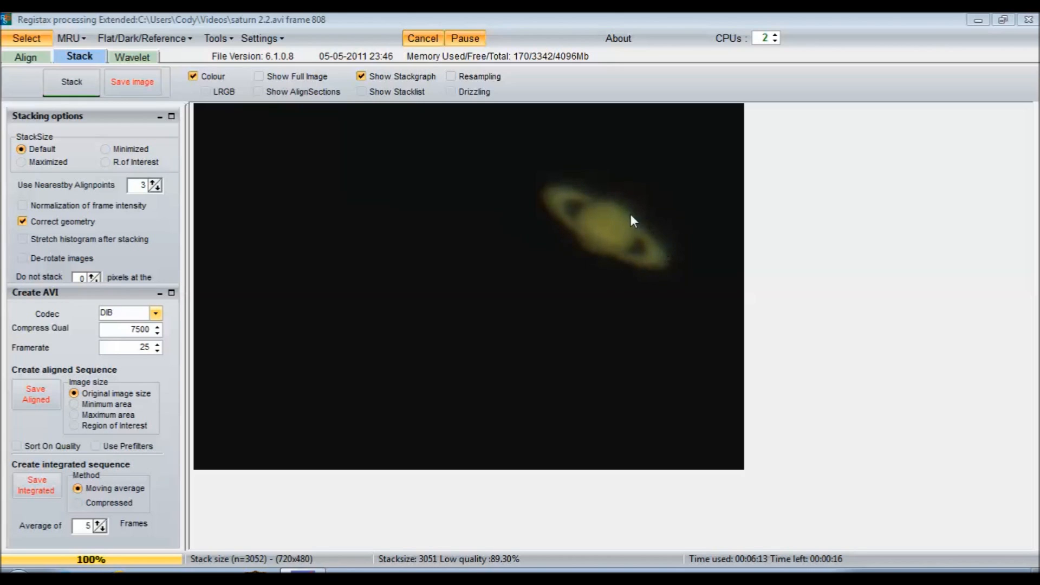
pyautogui.moveTo(436, 192)
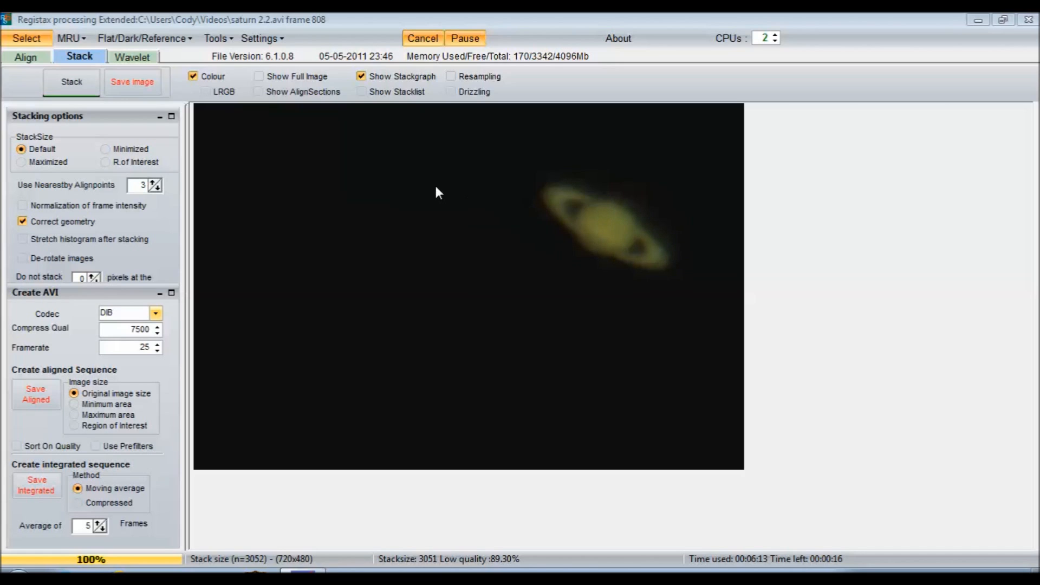
pyautogui.moveTo(123, 65)
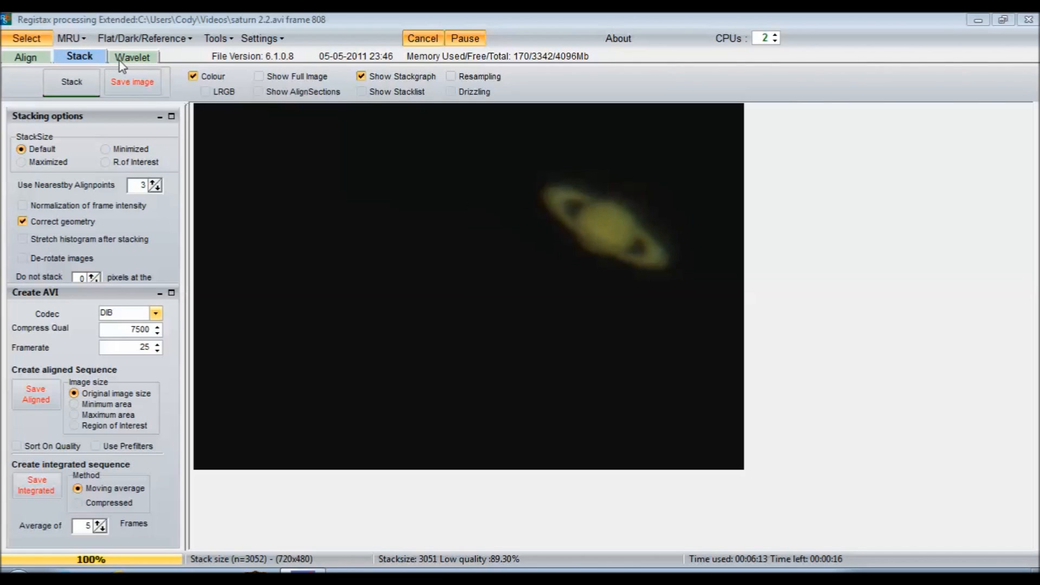
# Switch to the Wavelet tab and let the six wavelet layers calculate
pyautogui.click(132, 57)
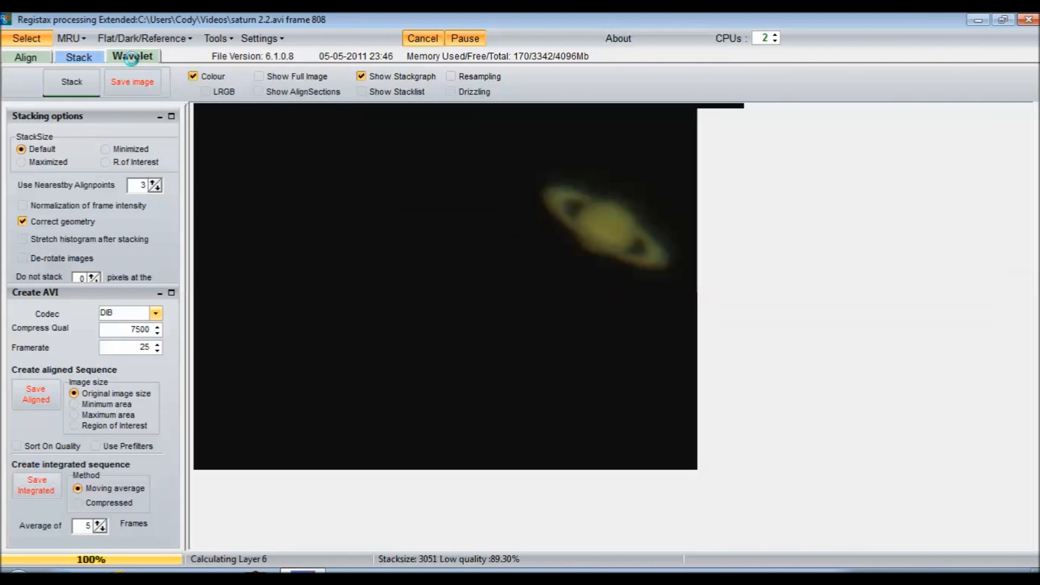
pyautogui.click(132, 56)
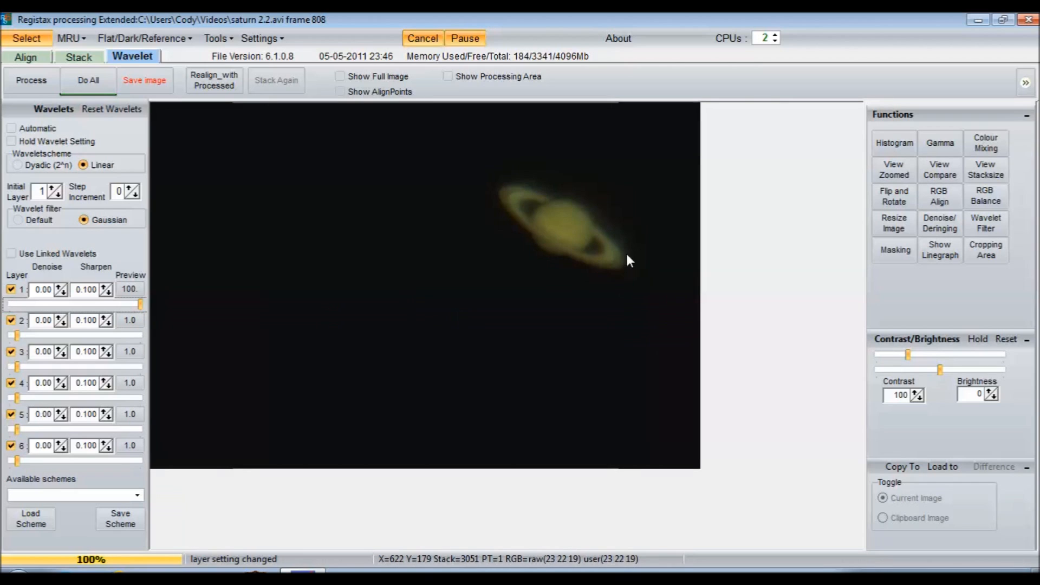
pyautogui.moveTo(519, 225)
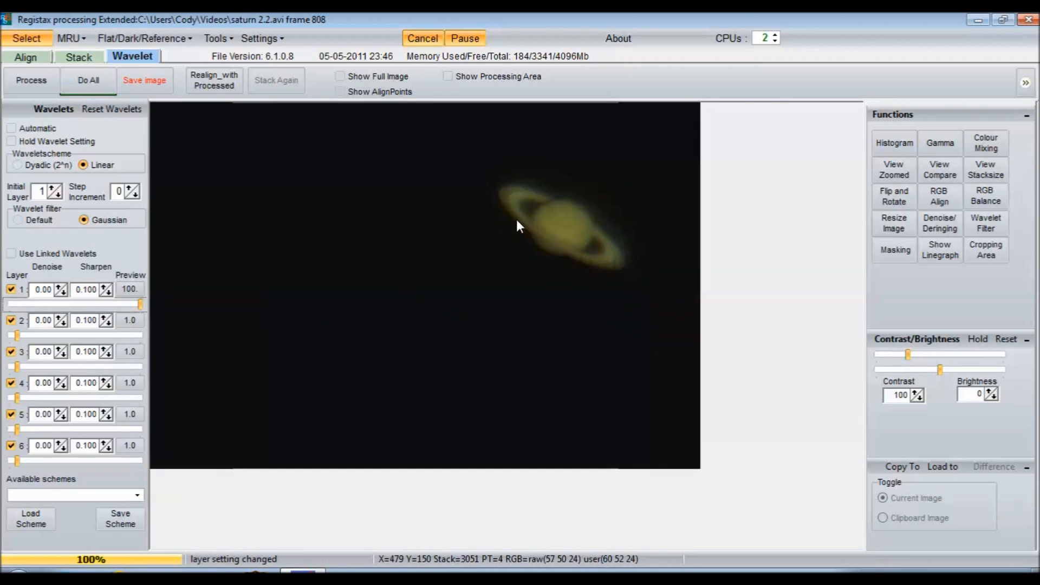
pyautogui.moveTo(610, 263)
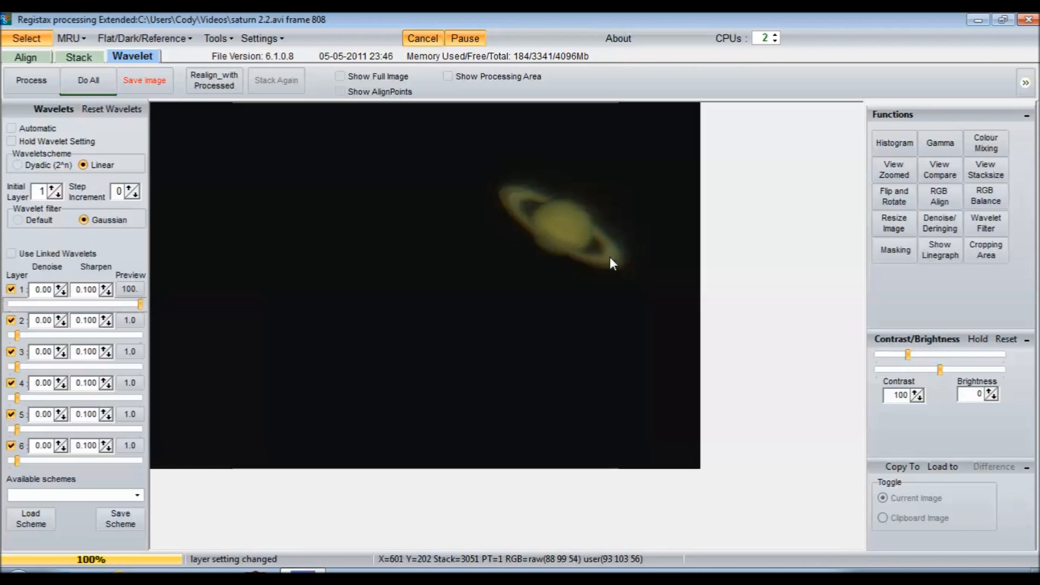
pyautogui.moveTo(543, 239)
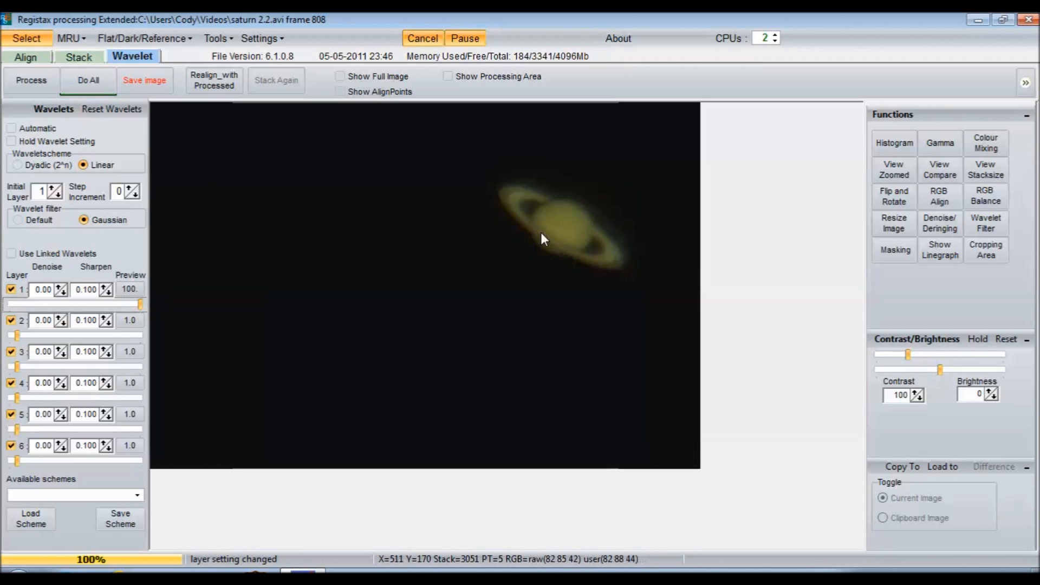
pyautogui.moveTo(520, 256)
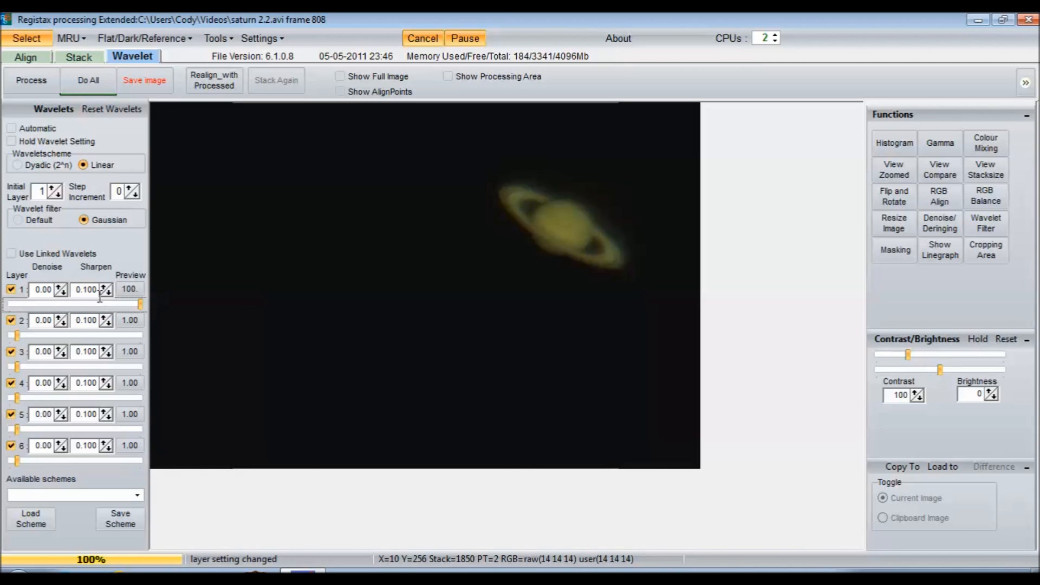
pyautogui.moveTo(39, 334)
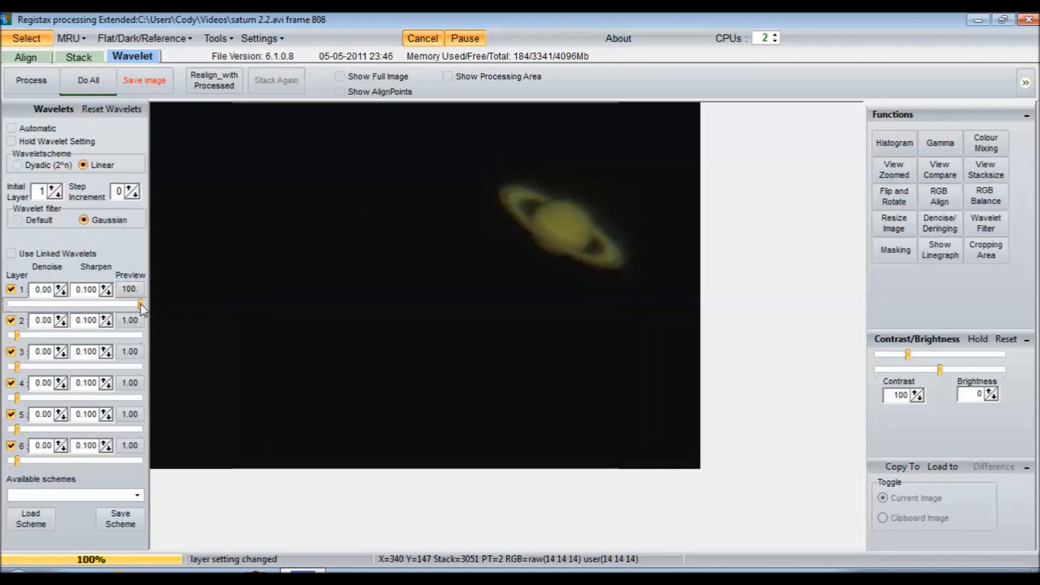
pyautogui.moveTo(141, 307)
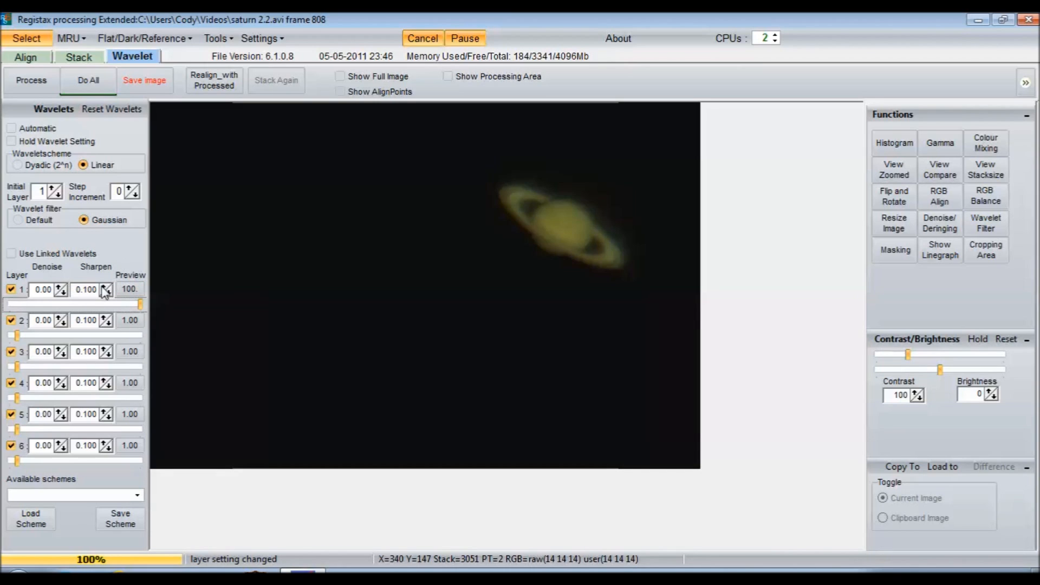
pyautogui.moveTo(535, 246)
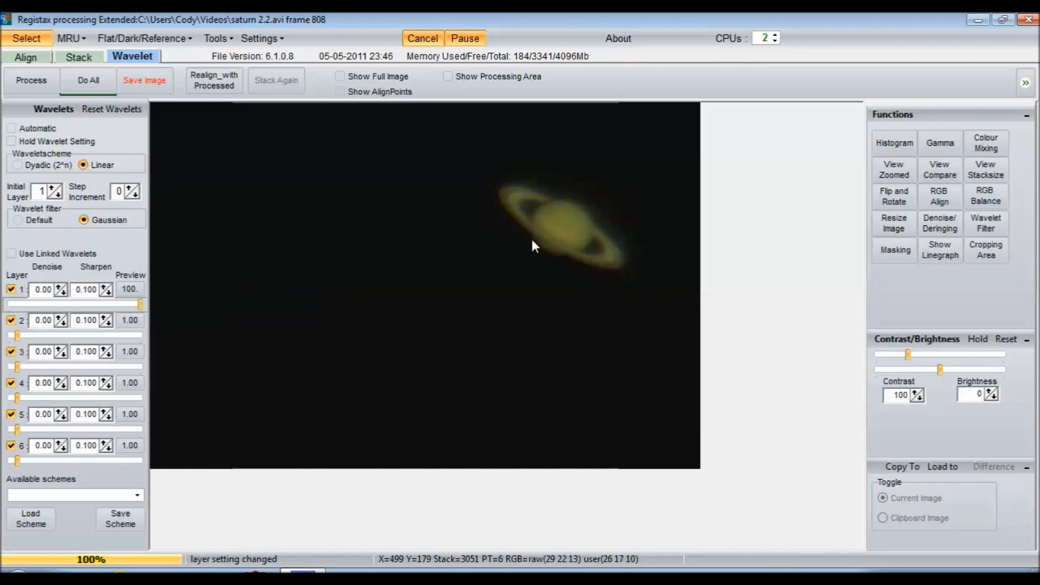
pyautogui.moveTo(535, 231)
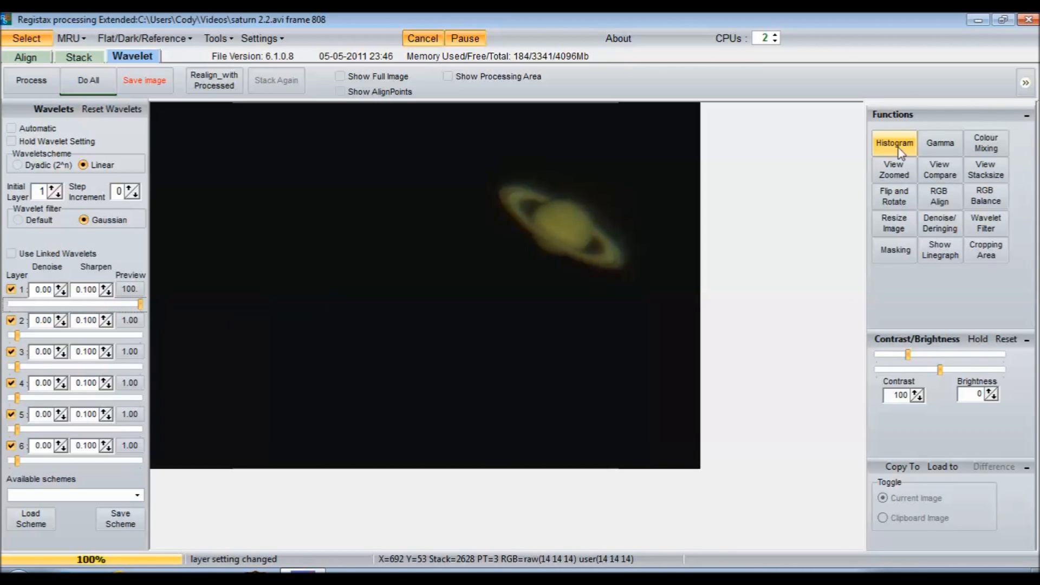
pyautogui.moveTo(909, 149)
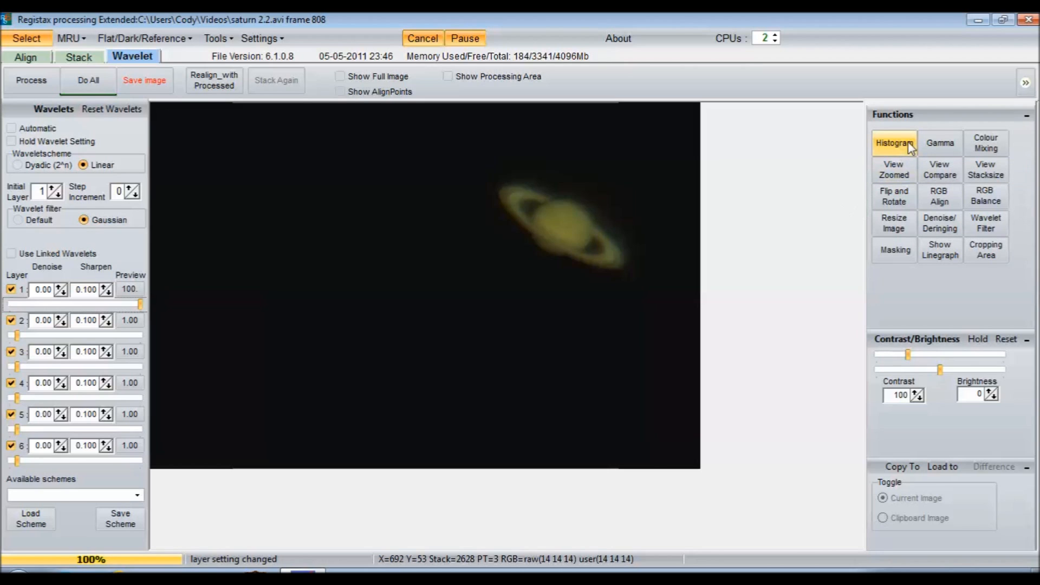
# Apply a histogram Stretch to brighten Saturn against the black sky
pyautogui.click(893, 142)
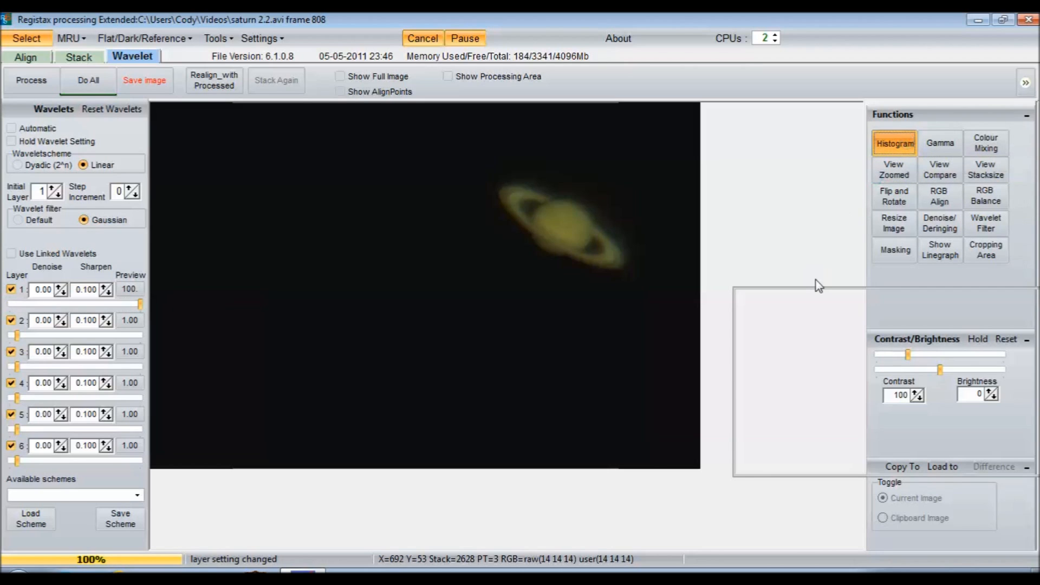
pyautogui.click(893, 143)
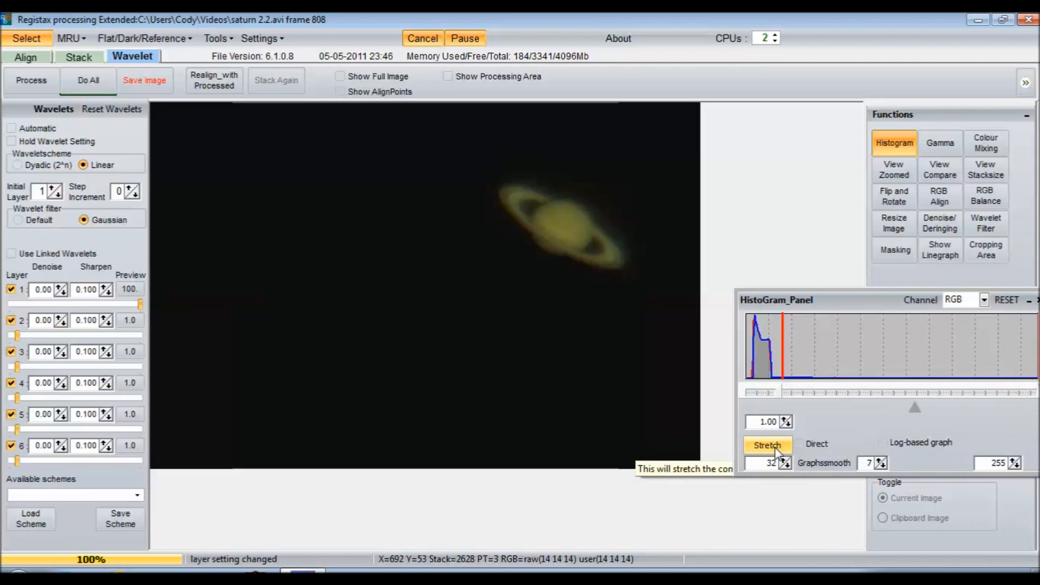
pyautogui.moveTo(763, 386)
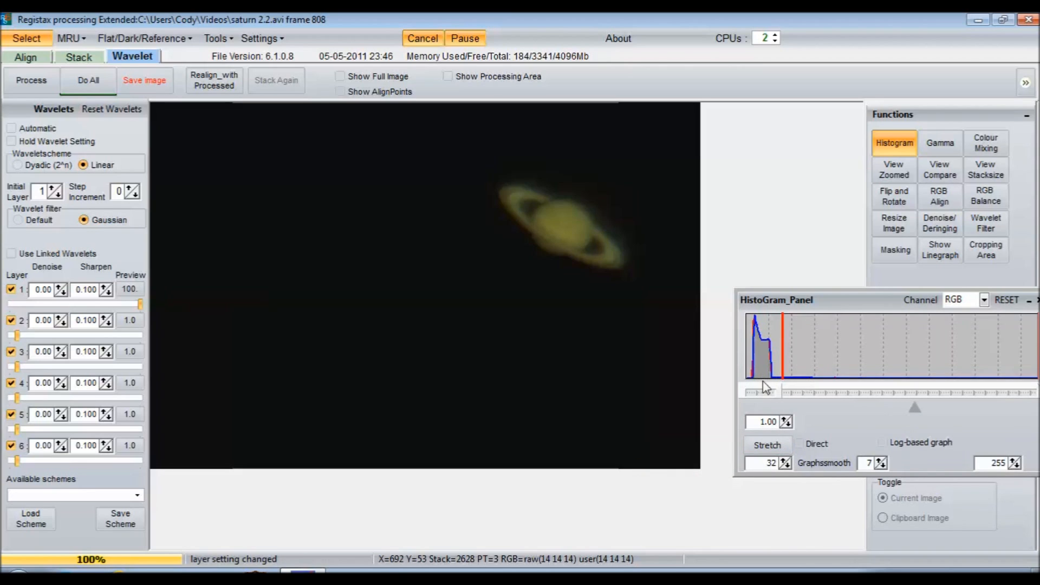
pyautogui.click(767, 443)
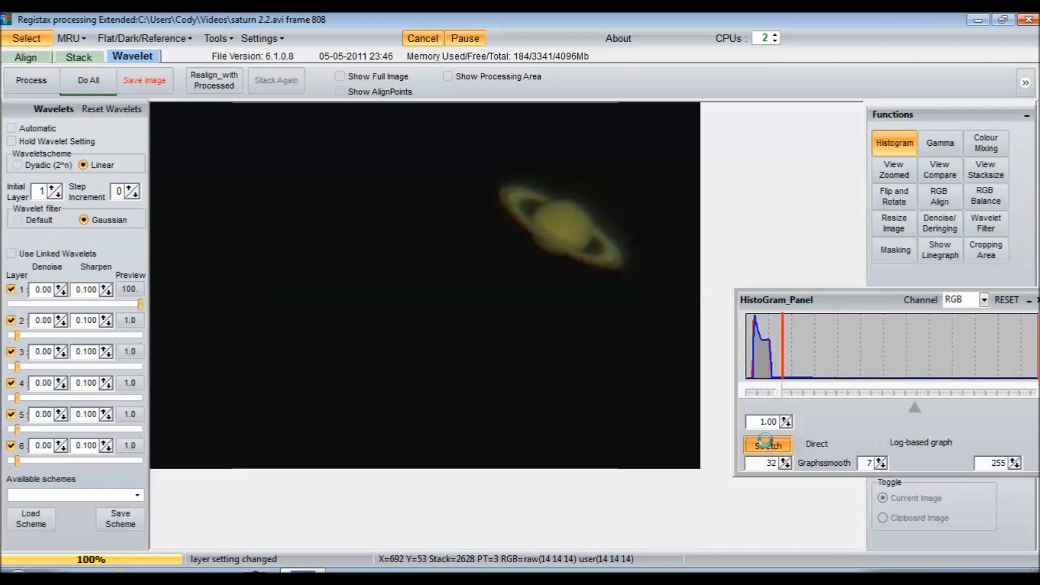
pyautogui.click(767, 443)
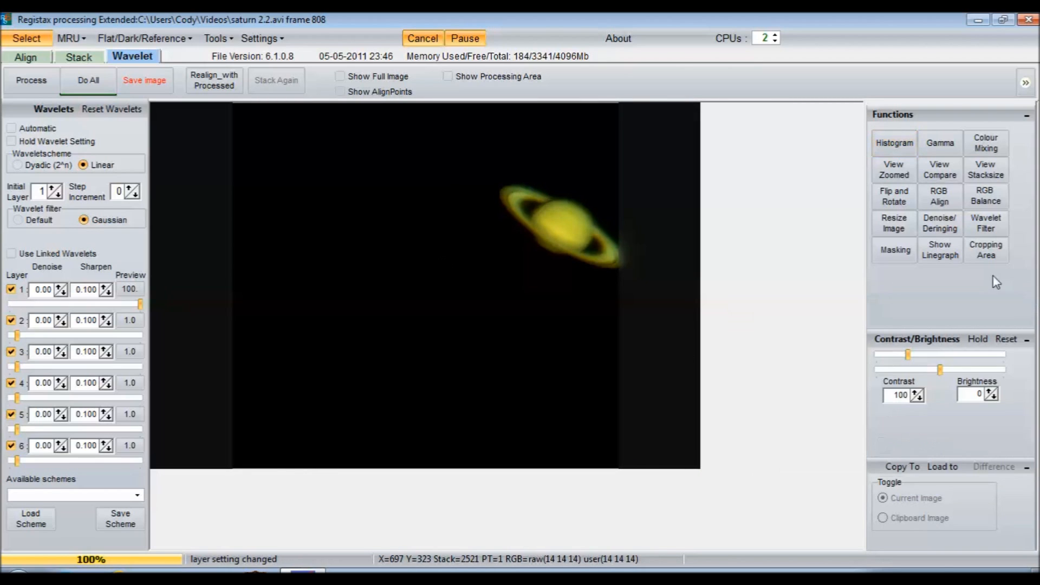
pyautogui.moveTo(985, 196)
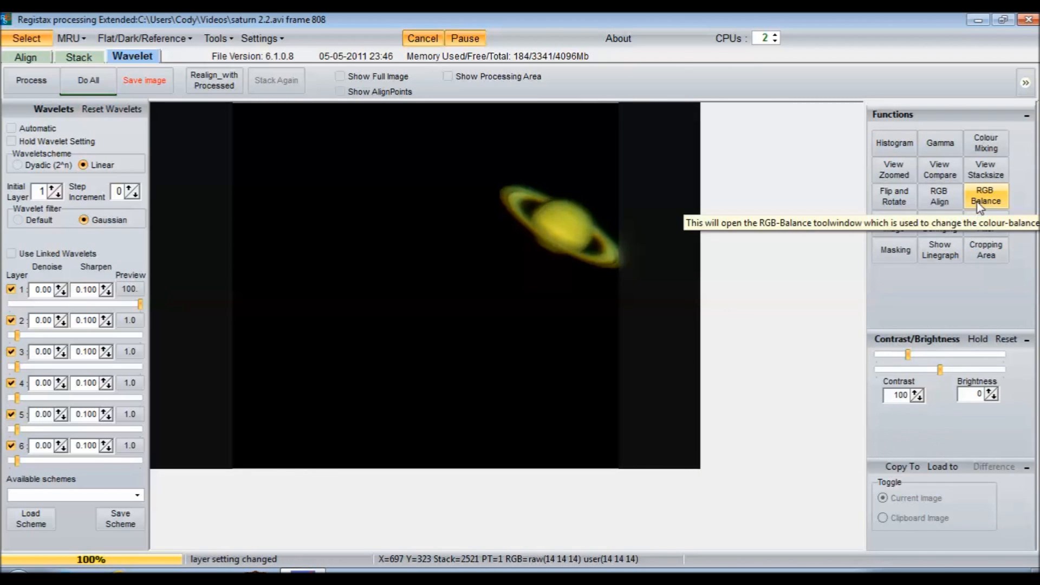
# Auto balance the RGB channels for a neutral cream tone, then close HistoRGB
pyautogui.click(984, 196)
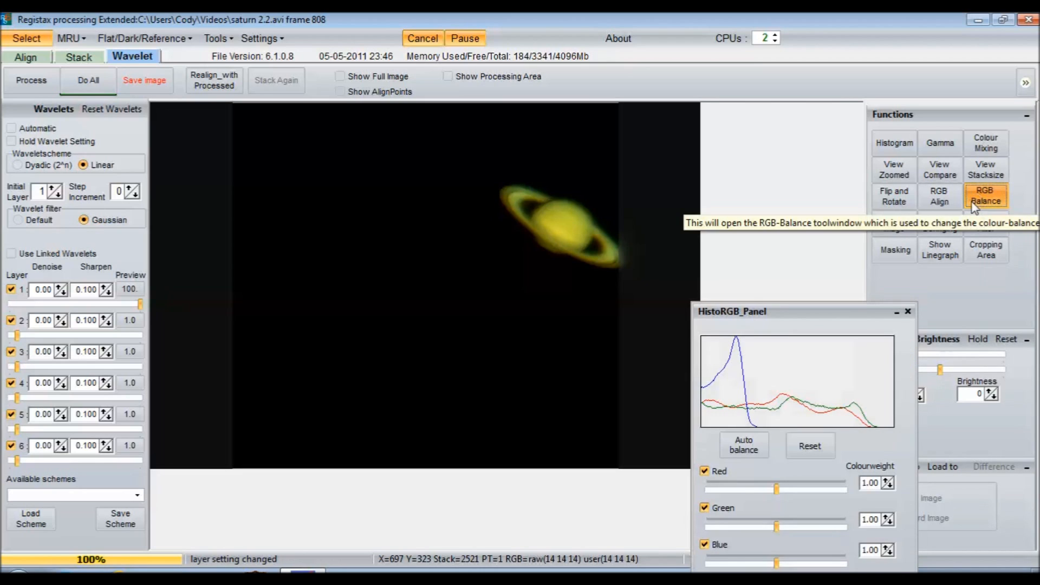
pyautogui.moveTo(561, 269)
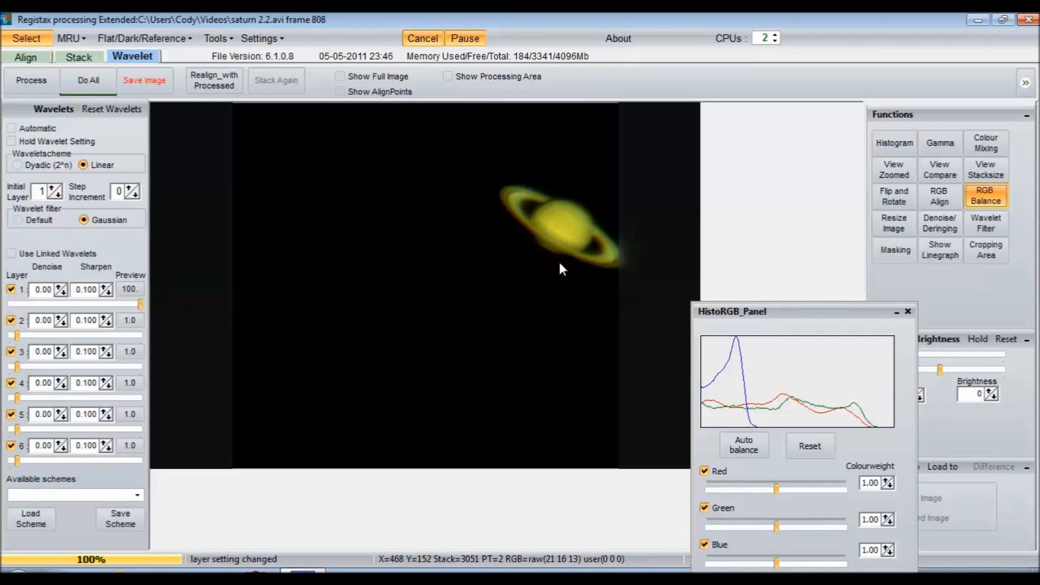
pyautogui.moveTo(716, 322)
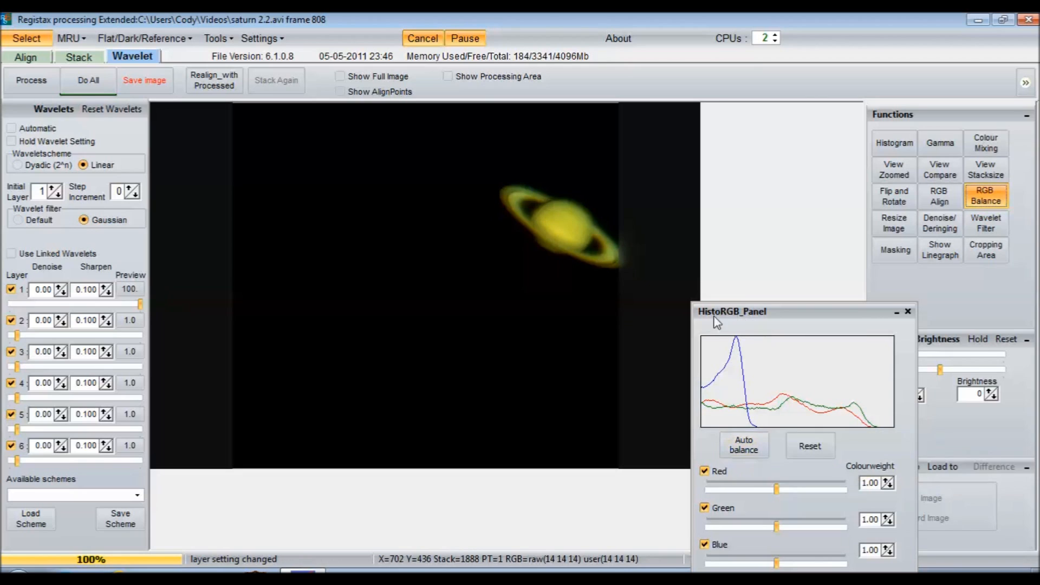
pyautogui.moveTo(682, 460)
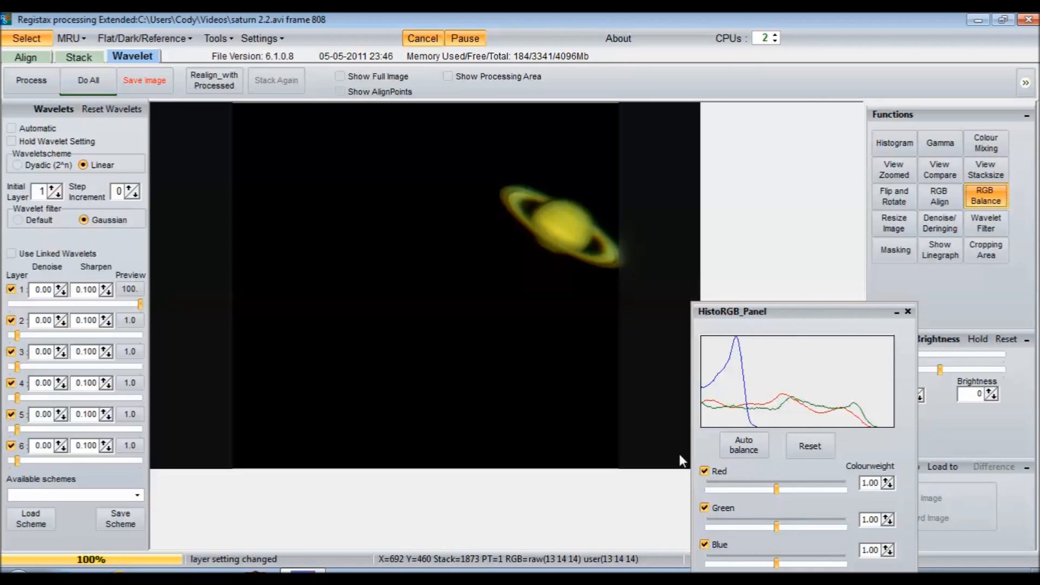
pyautogui.click(743, 444)
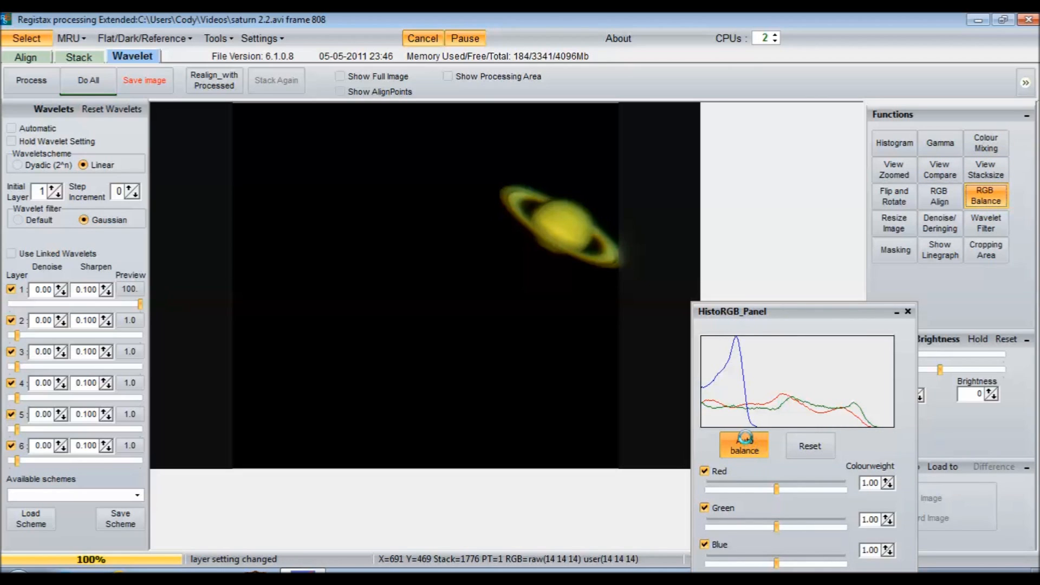
pyautogui.click(744, 446)
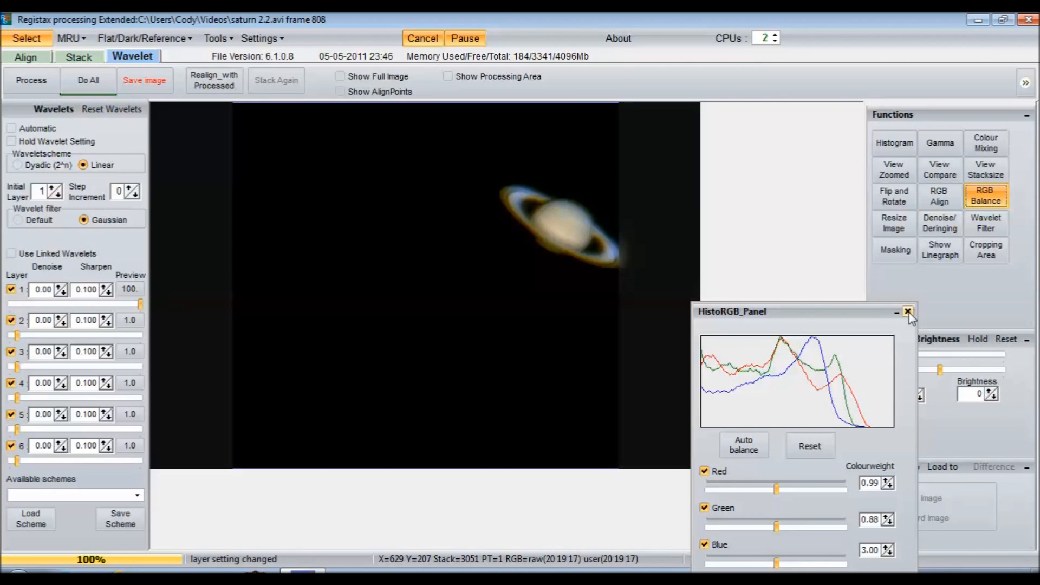
pyautogui.click(908, 312)
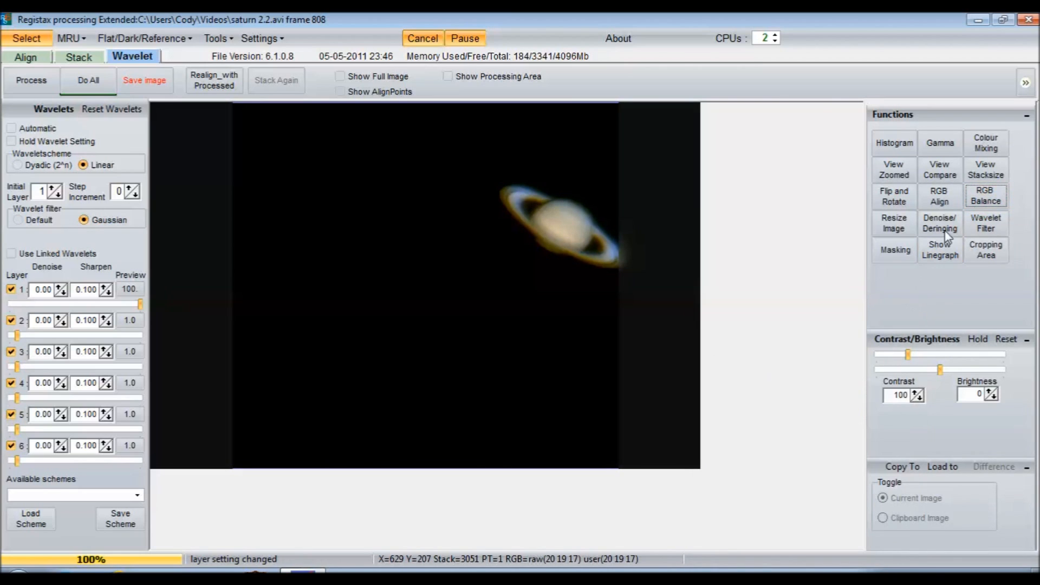
pyautogui.click(939, 223)
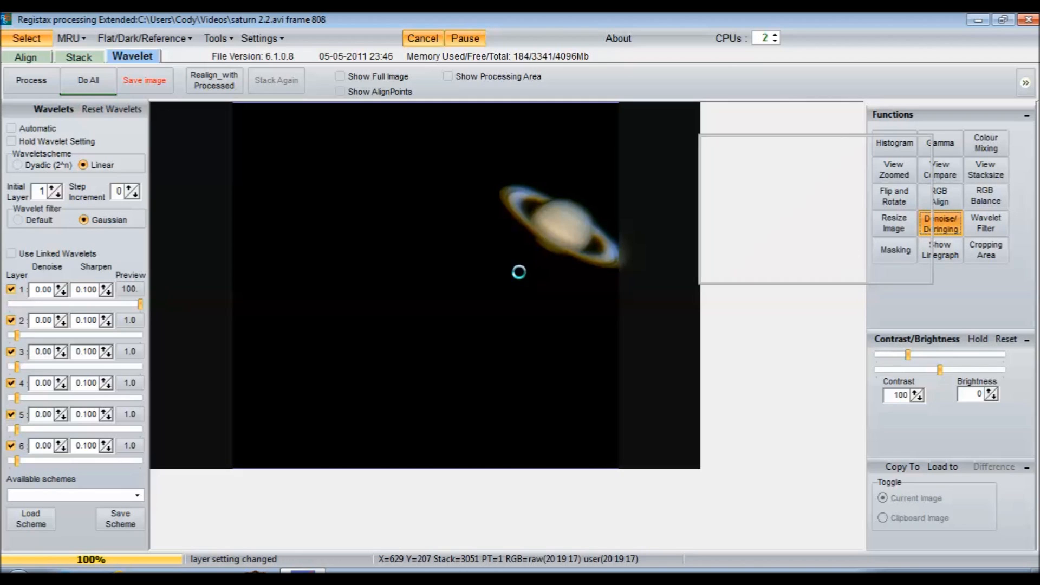
pyautogui.click(939, 223)
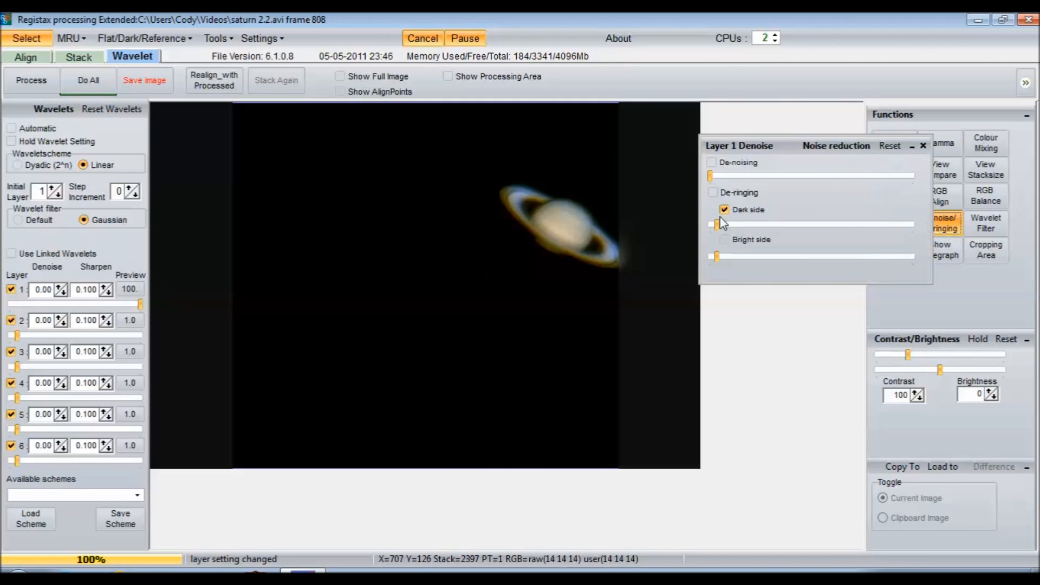
pyautogui.click(922, 145)
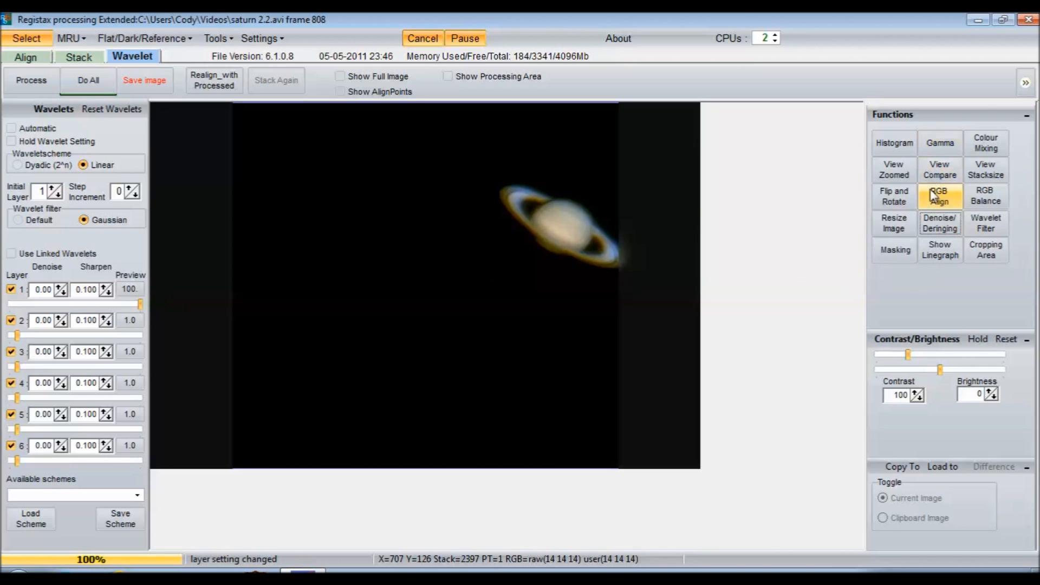
pyautogui.moveTo(939, 196)
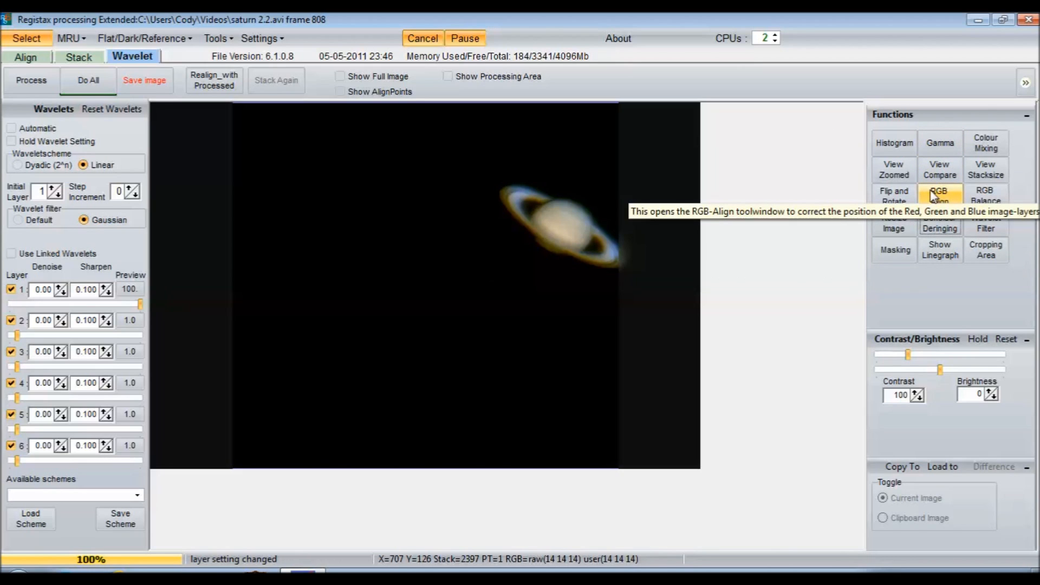
pyautogui.moveTo(678, 224)
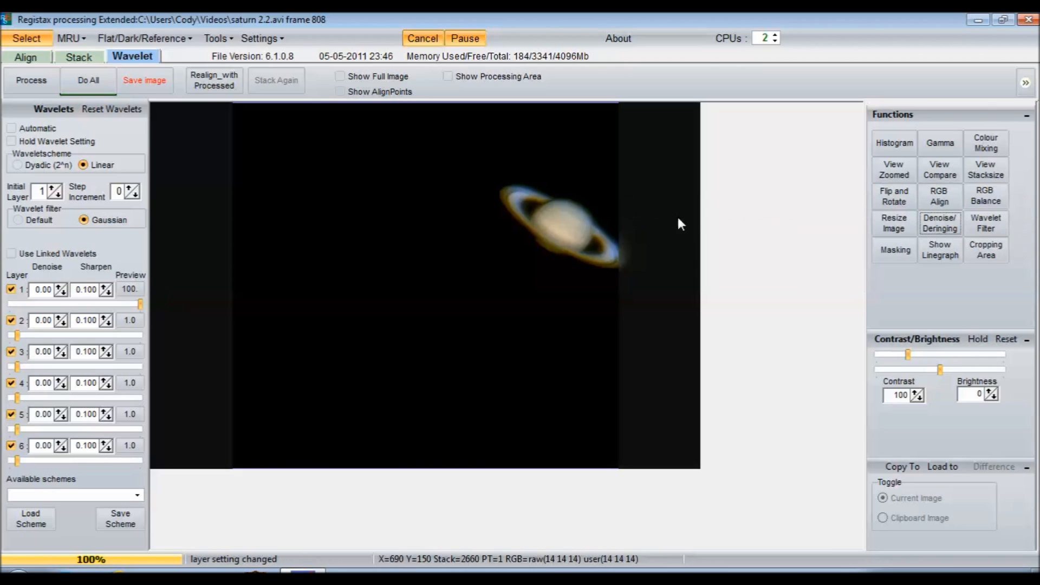
pyautogui.moveTo(126, 161)
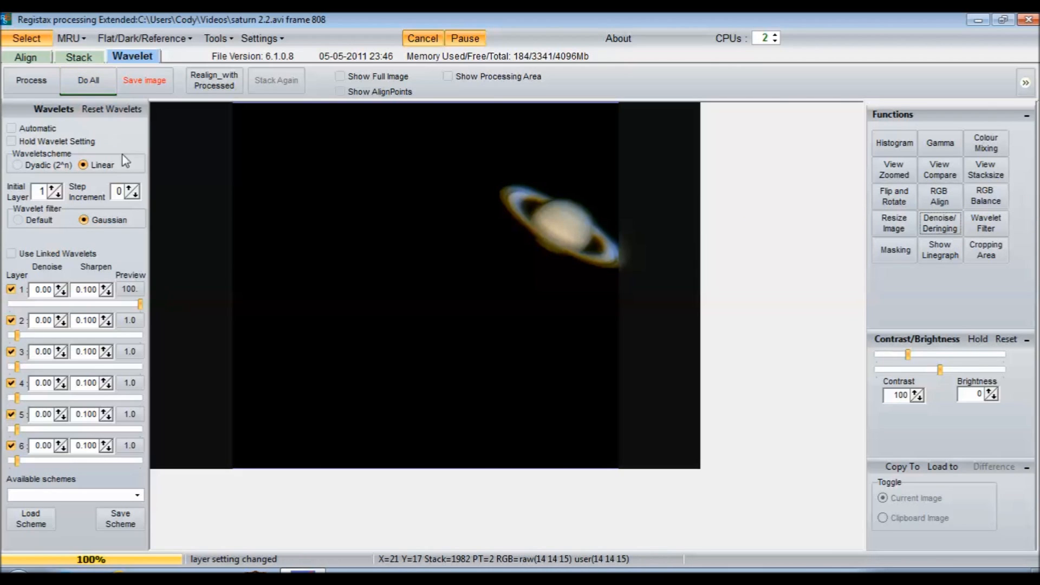
# Apply Do All processing to the colour-balanced Saturn image from the Wavelet tab
pyautogui.click(87, 80)
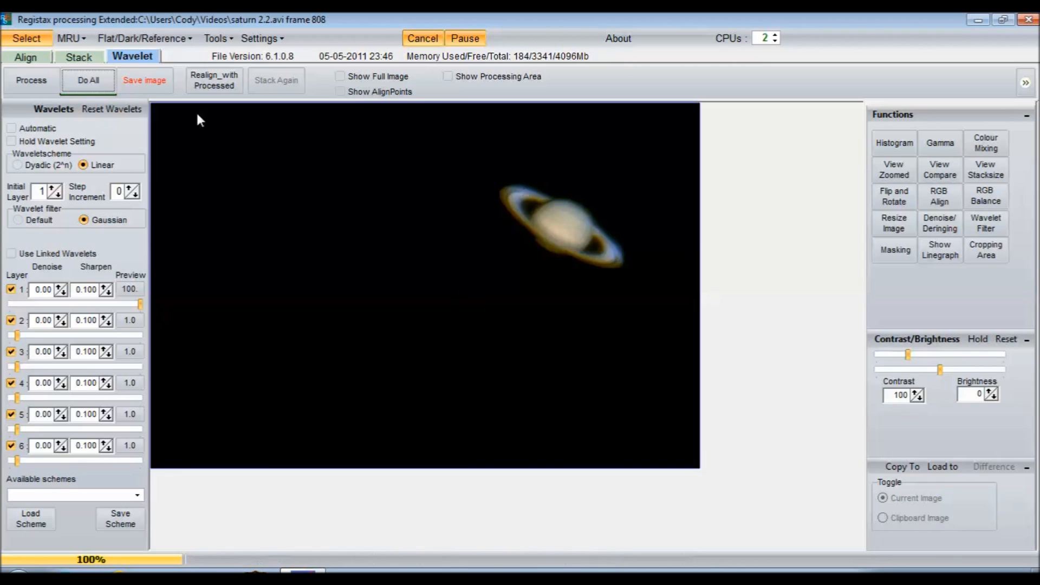
pyautogui.moveTo(623, 276)
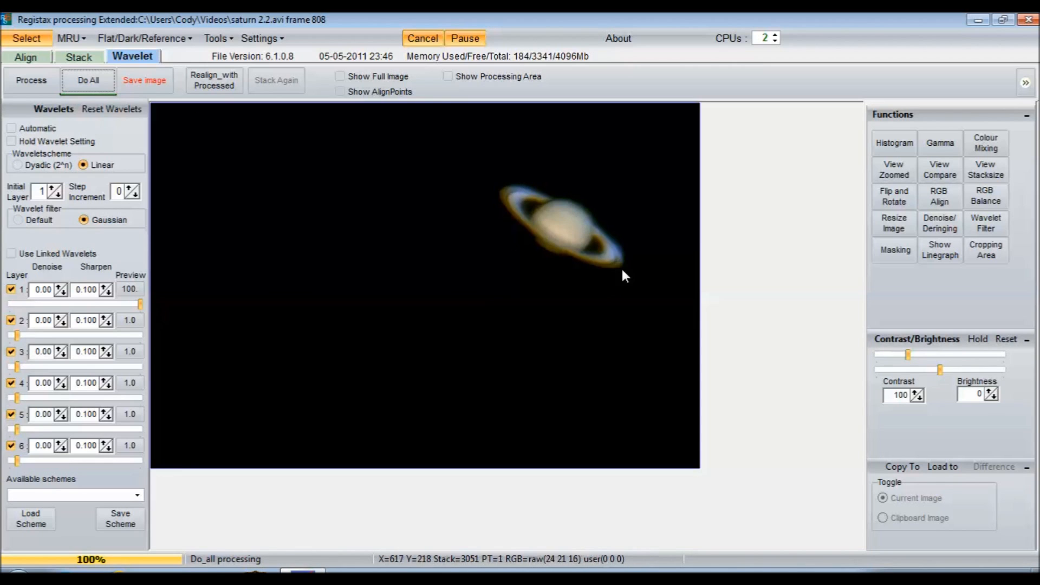
pyautogui.moveTo(639, 221)
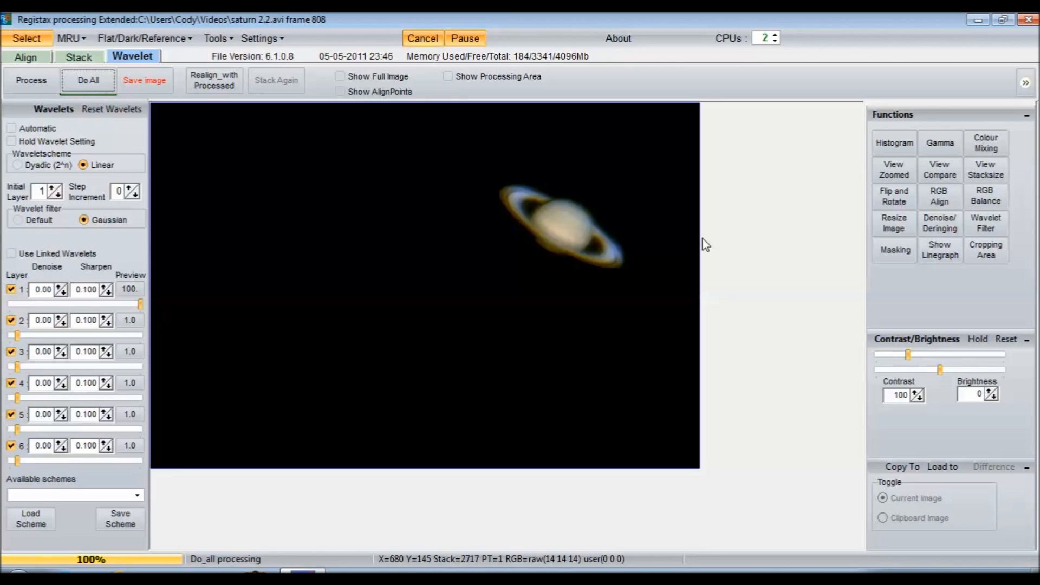
pyautogui.moveTo(299, 347)
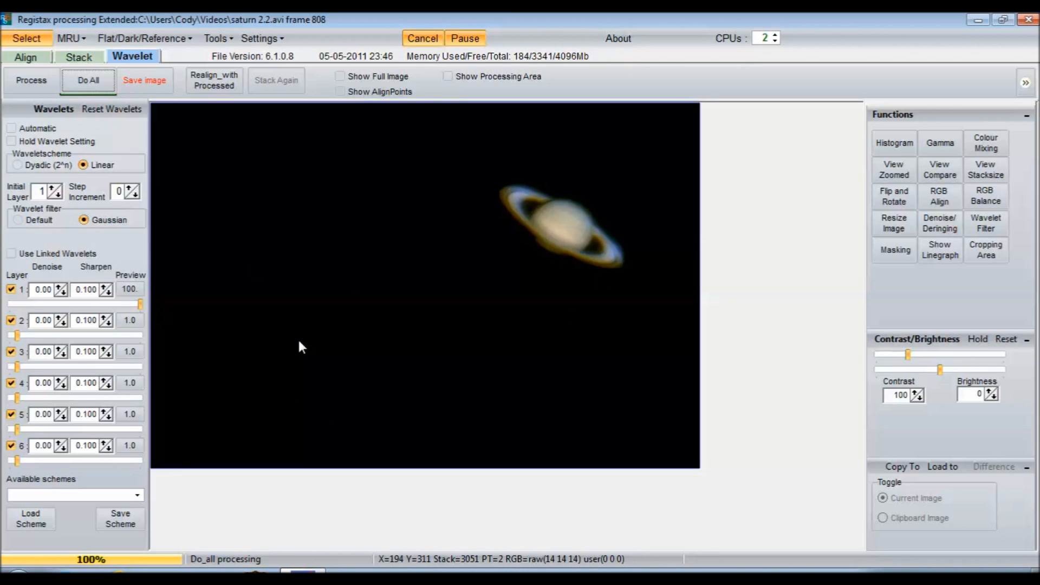
pyautogui.moveTo(600, 148)
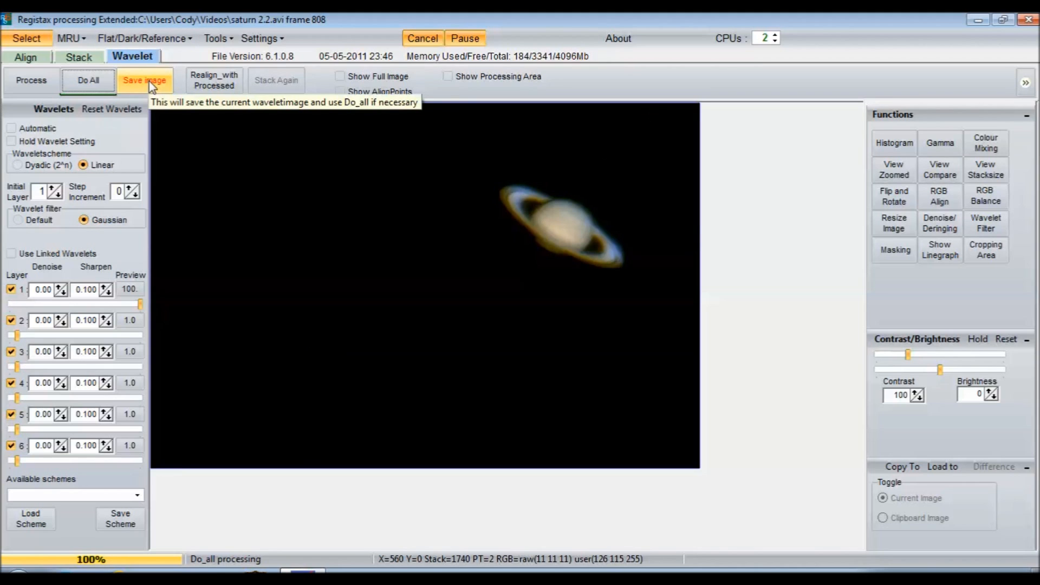
# Save the processed image as JPEG 'saturn 2.2' in Videos, overwriting the existing file
pyautogui.click(145, 80)
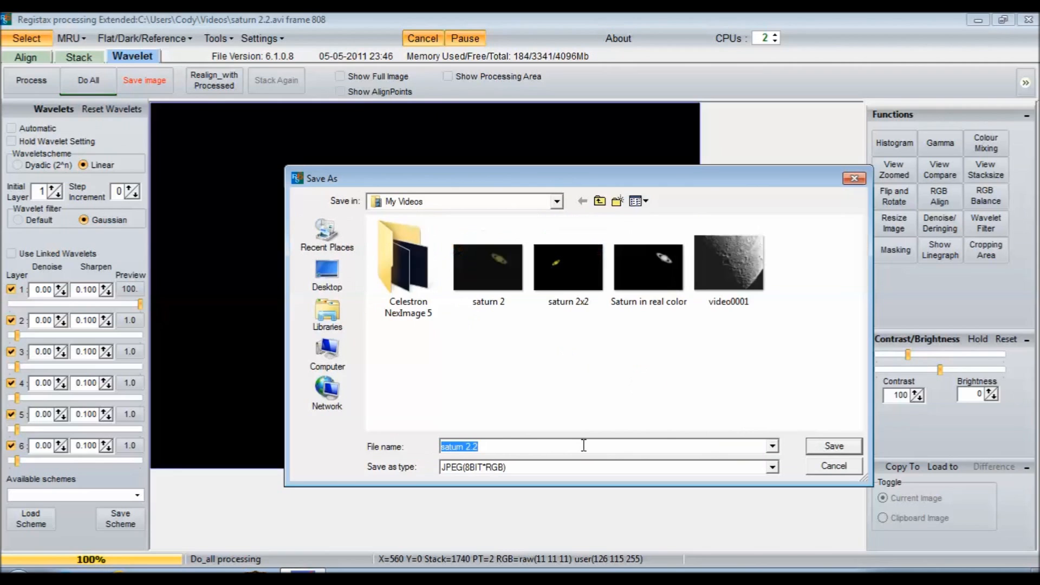
pyautogui.moveTo(833, 452)
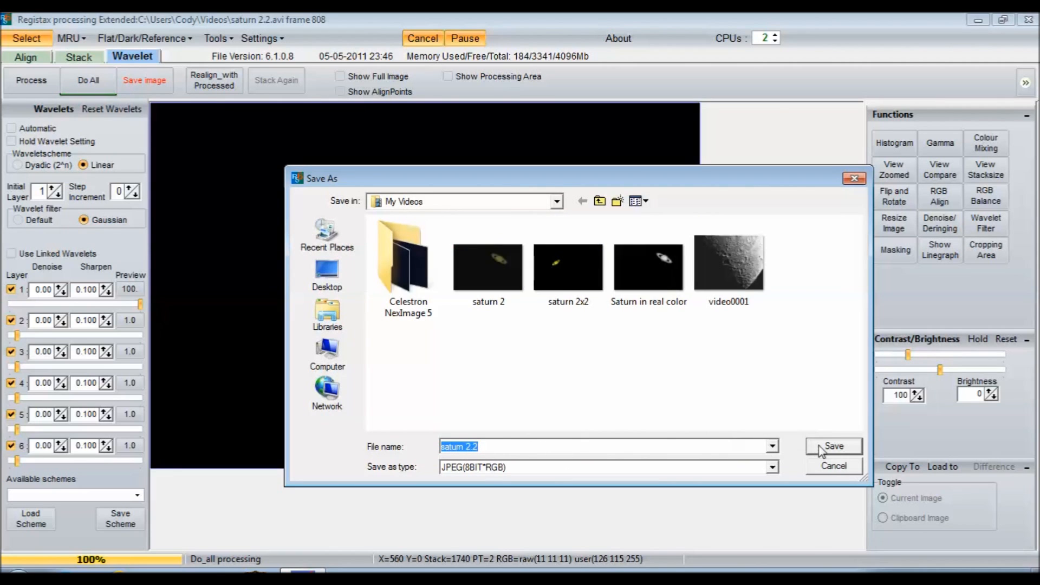
pyautogui.click(833, 446)
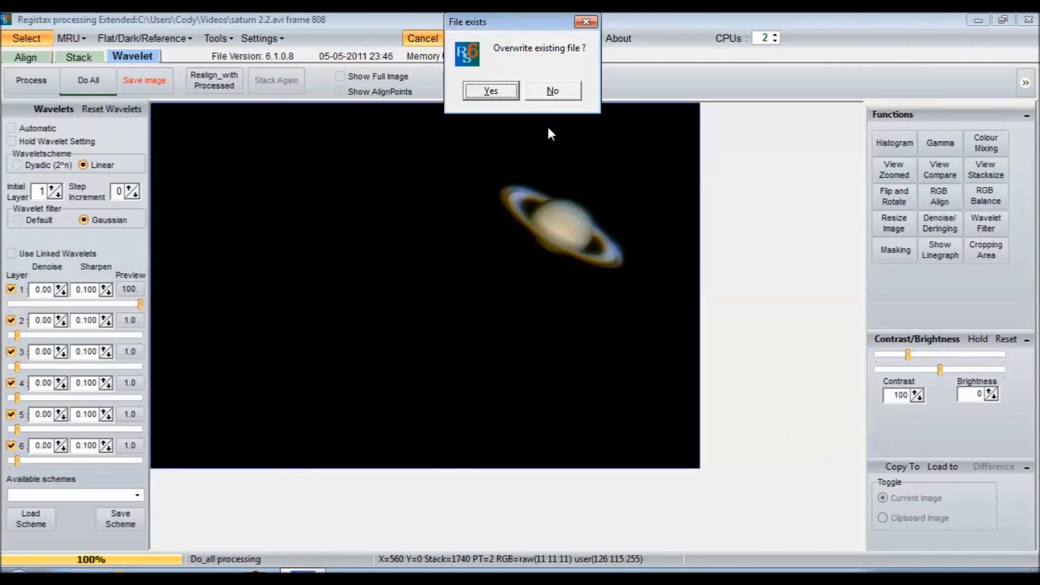
pyautogui.click(491, 91)
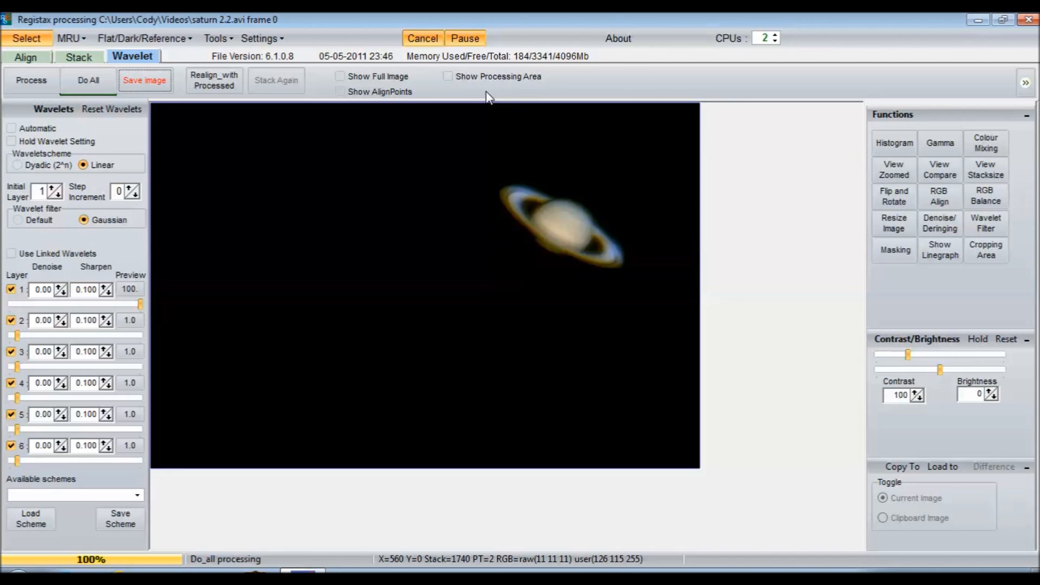
pyautogui.moveTo(475, 123)
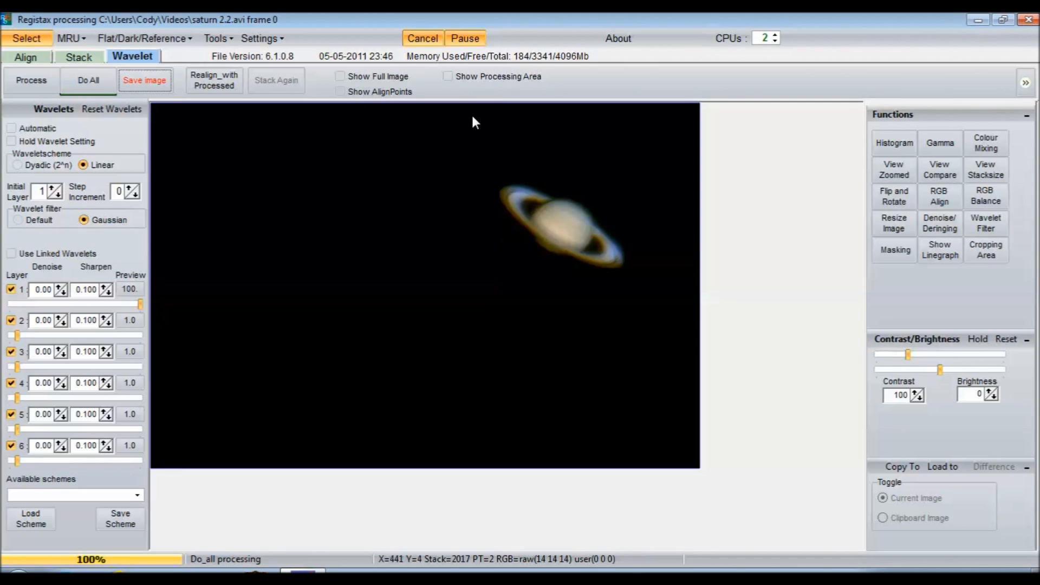
pyautogui.moveTo(334, 316)
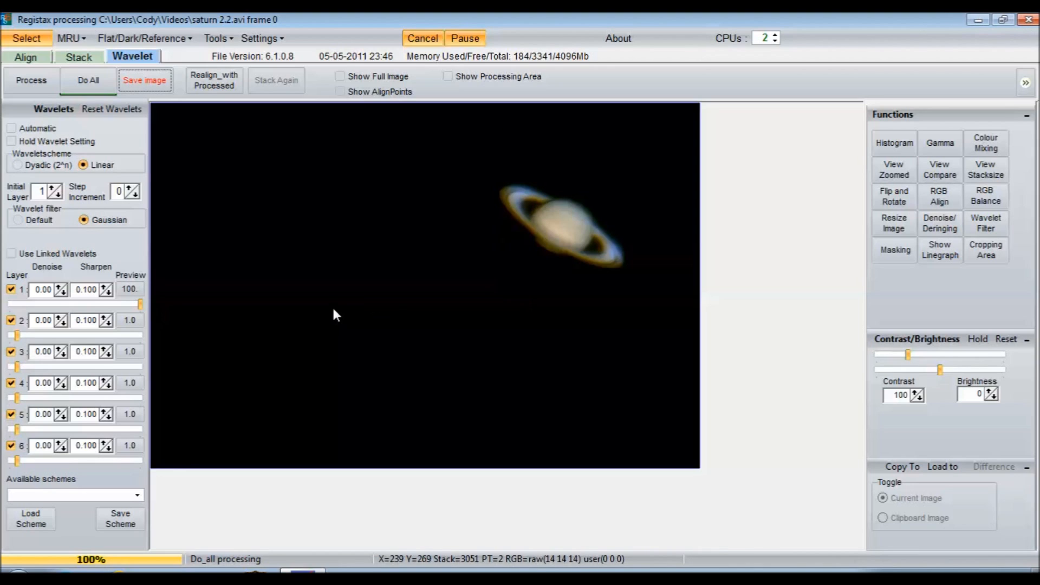
pyautogui.moveTo(336, 312)
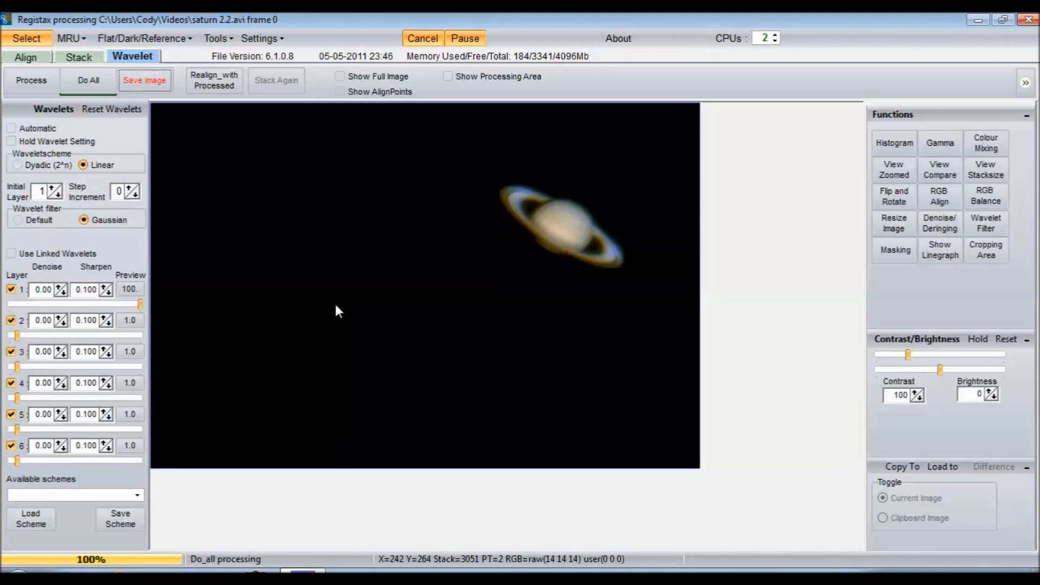
pyautogui.moveTo(891, 532)
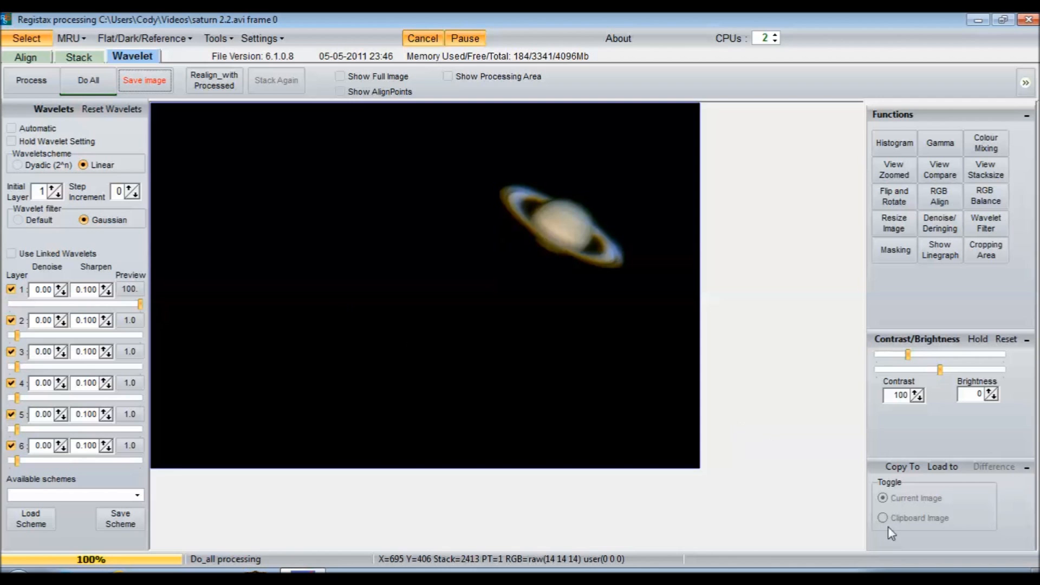